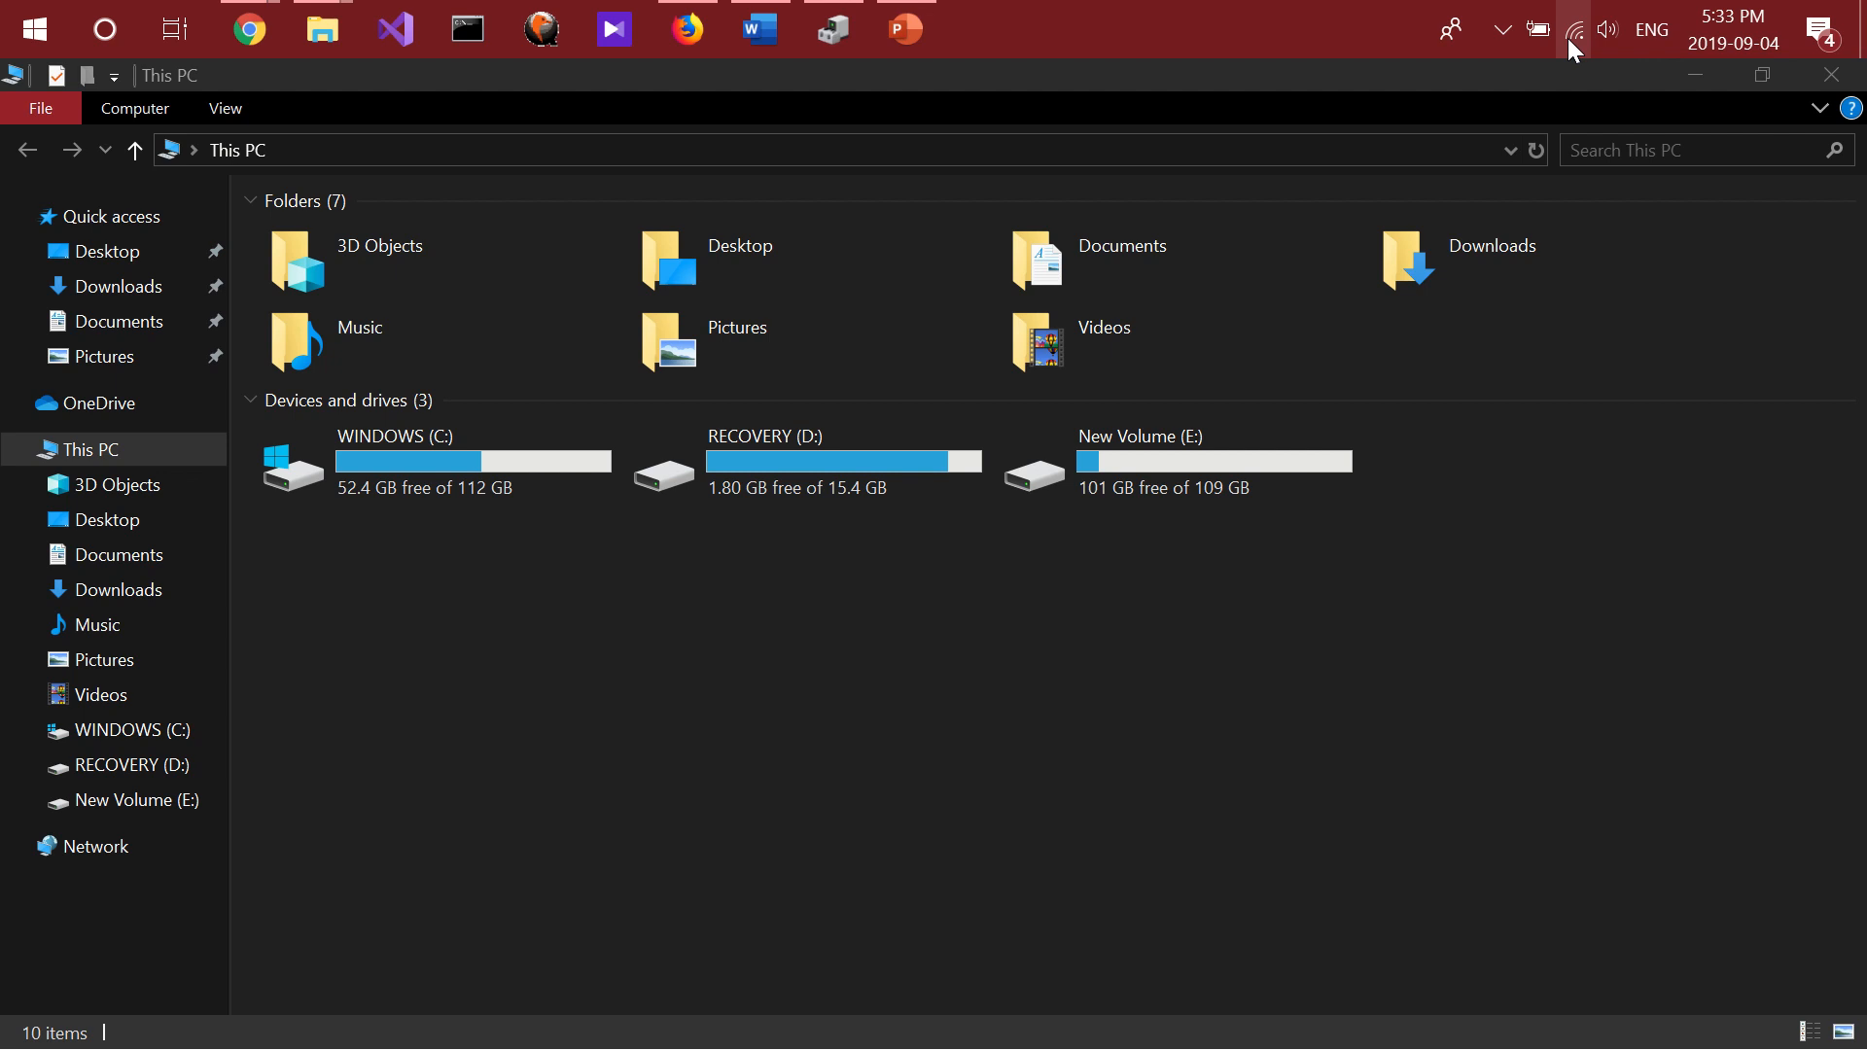
Search 'devid' from the taskbar to launch Device Manager with Network adapters expanded.
text(devid)
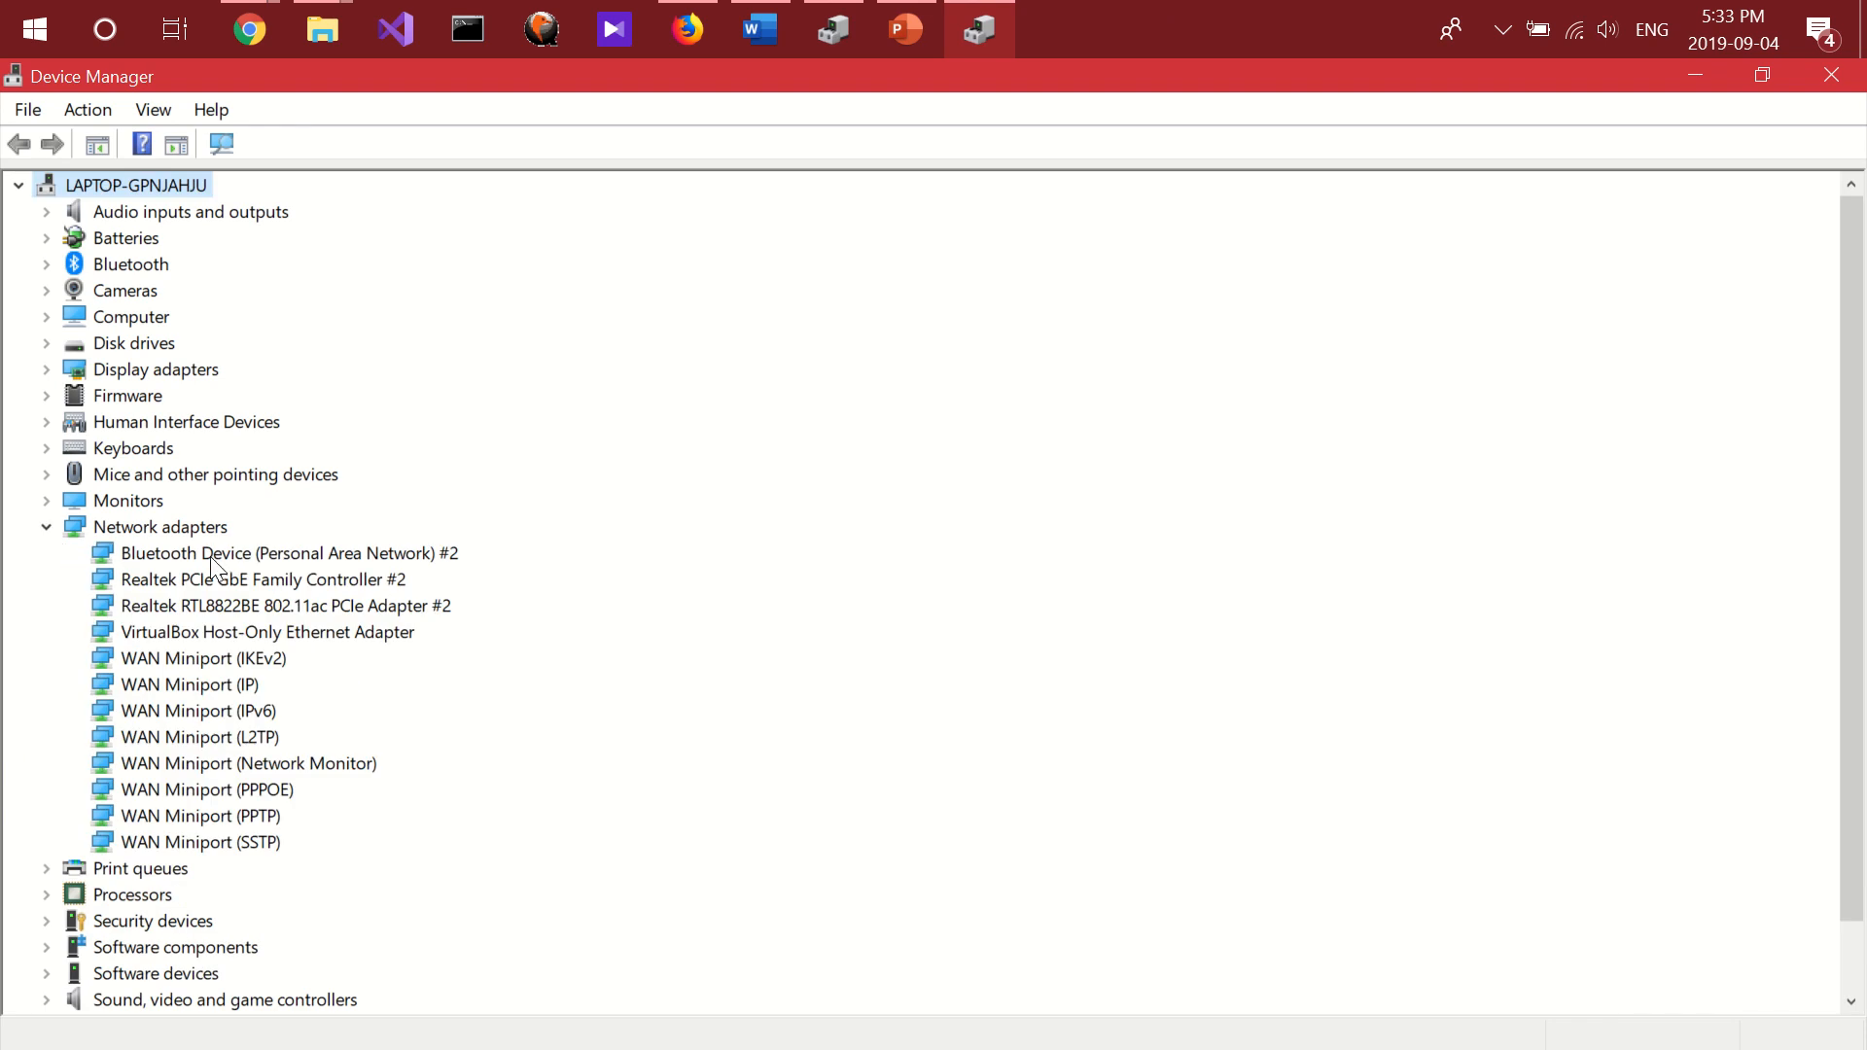
Select the Realtek RTL8822BE 802.11ac PCIe Adapter #2 under Network adapters.
click(262, 579)
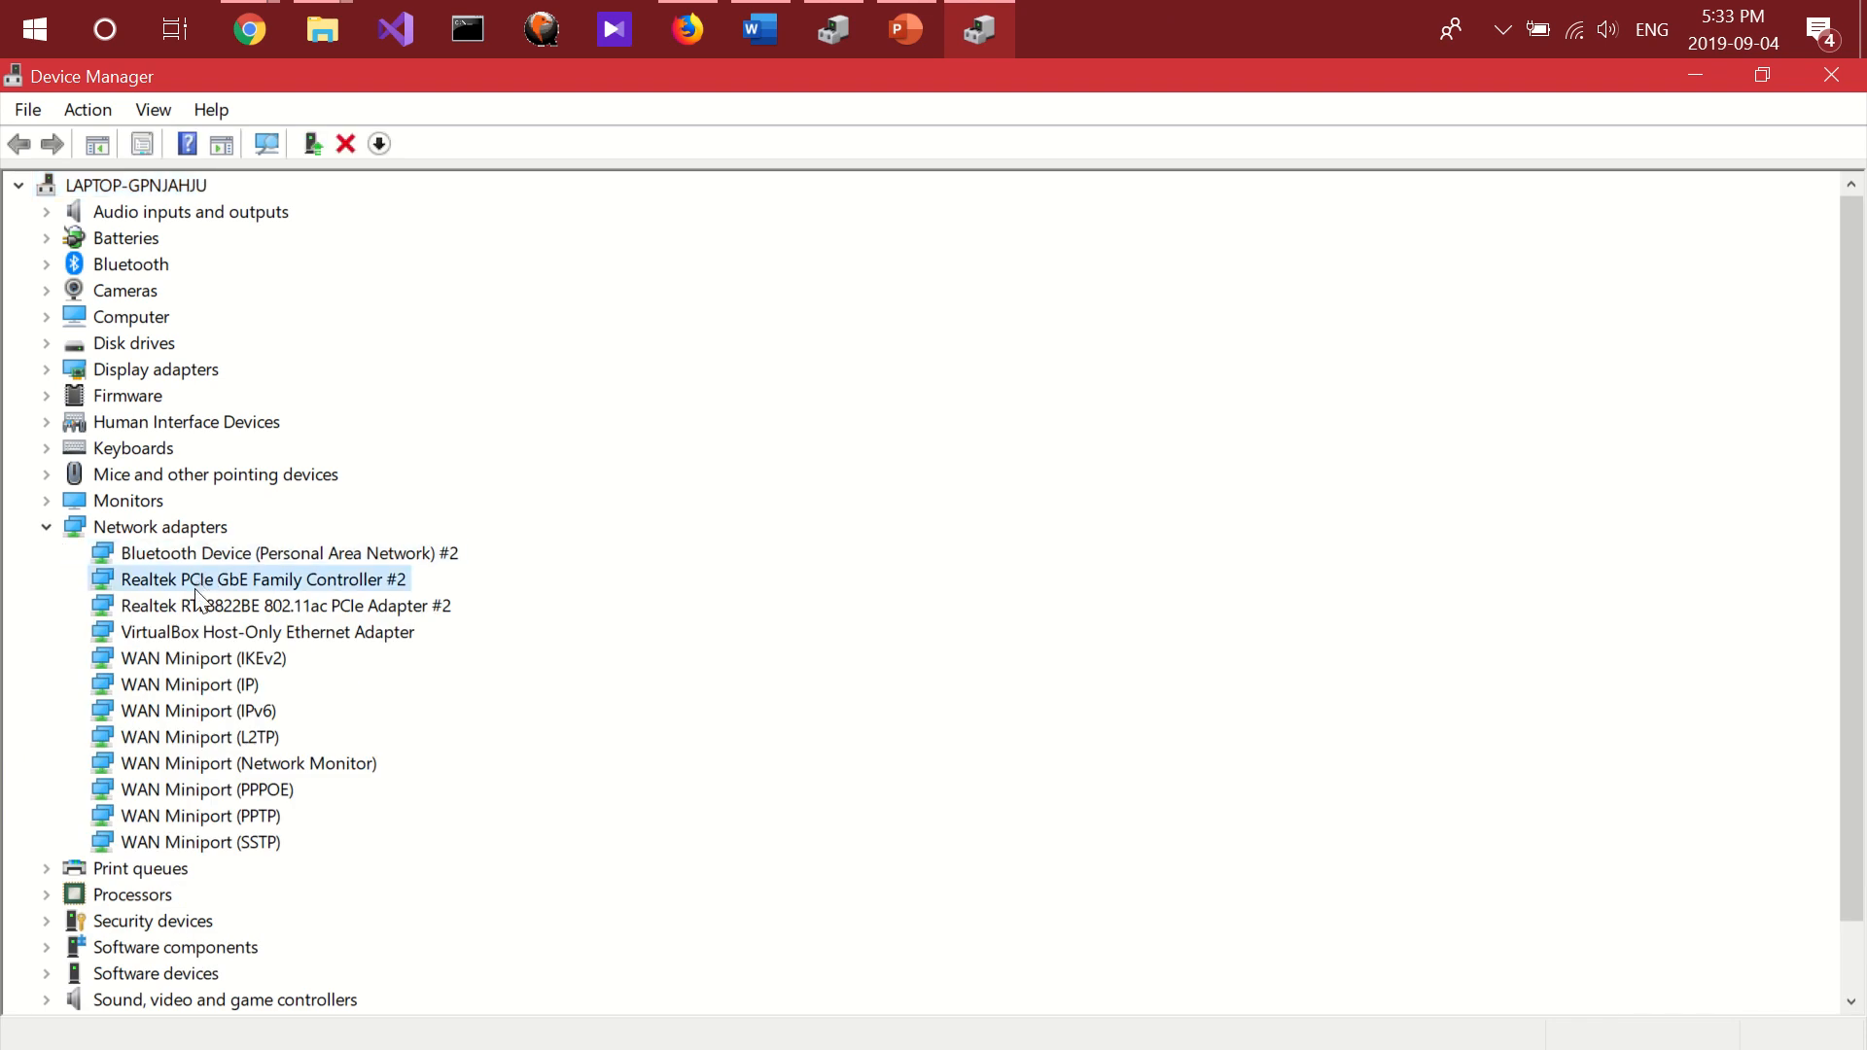
click(286, 605)
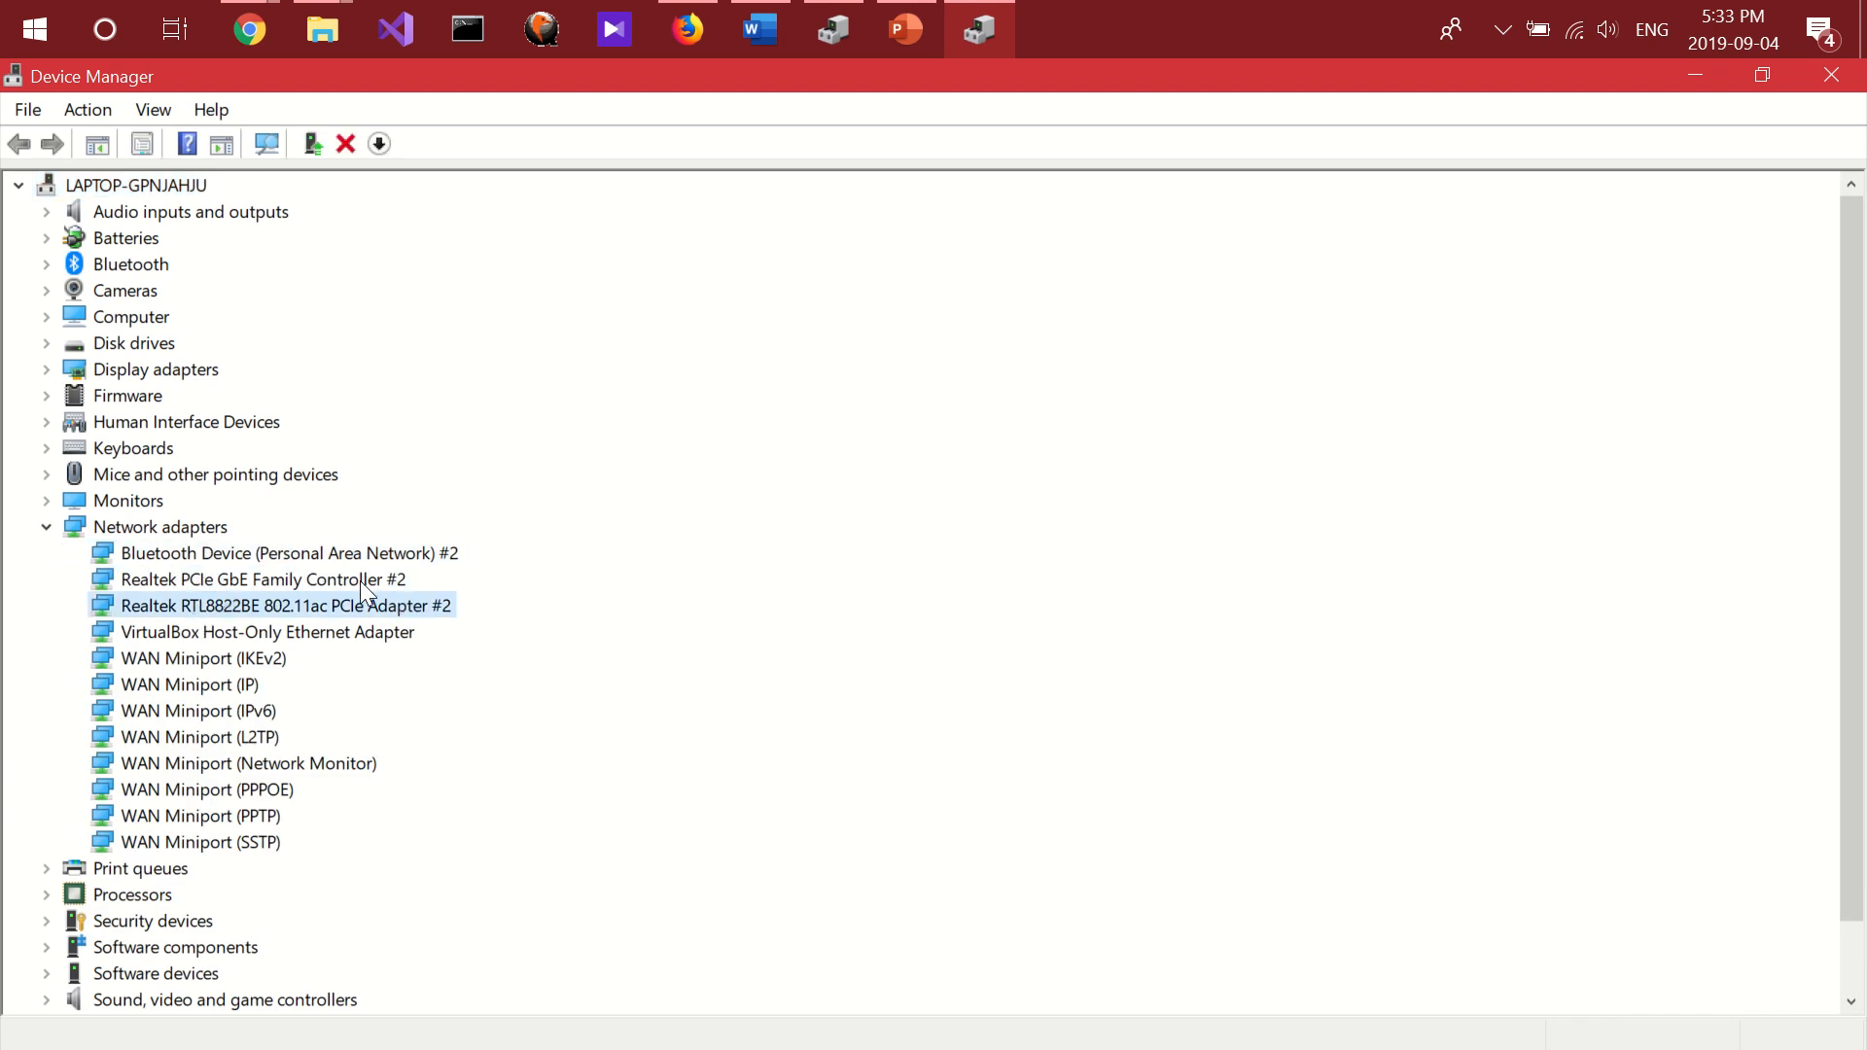
mouse_move(352, 612)
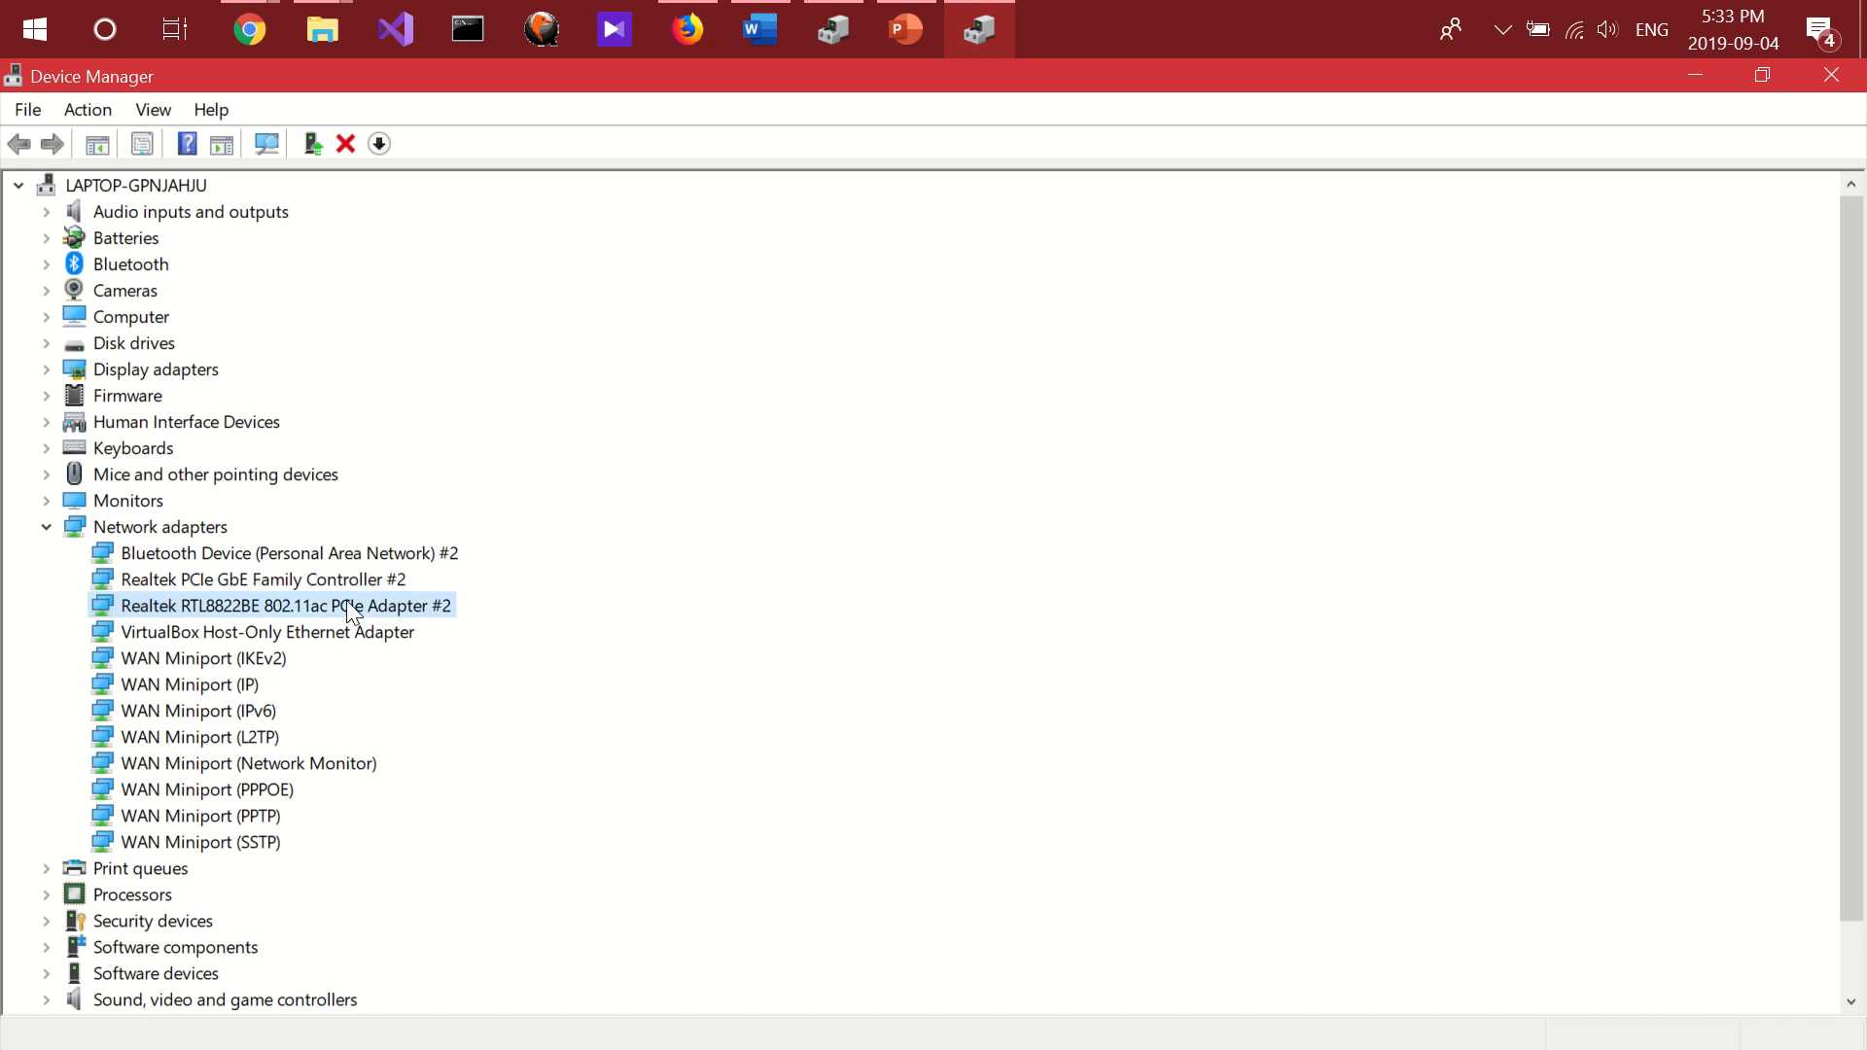
mouse_move(399, 620)
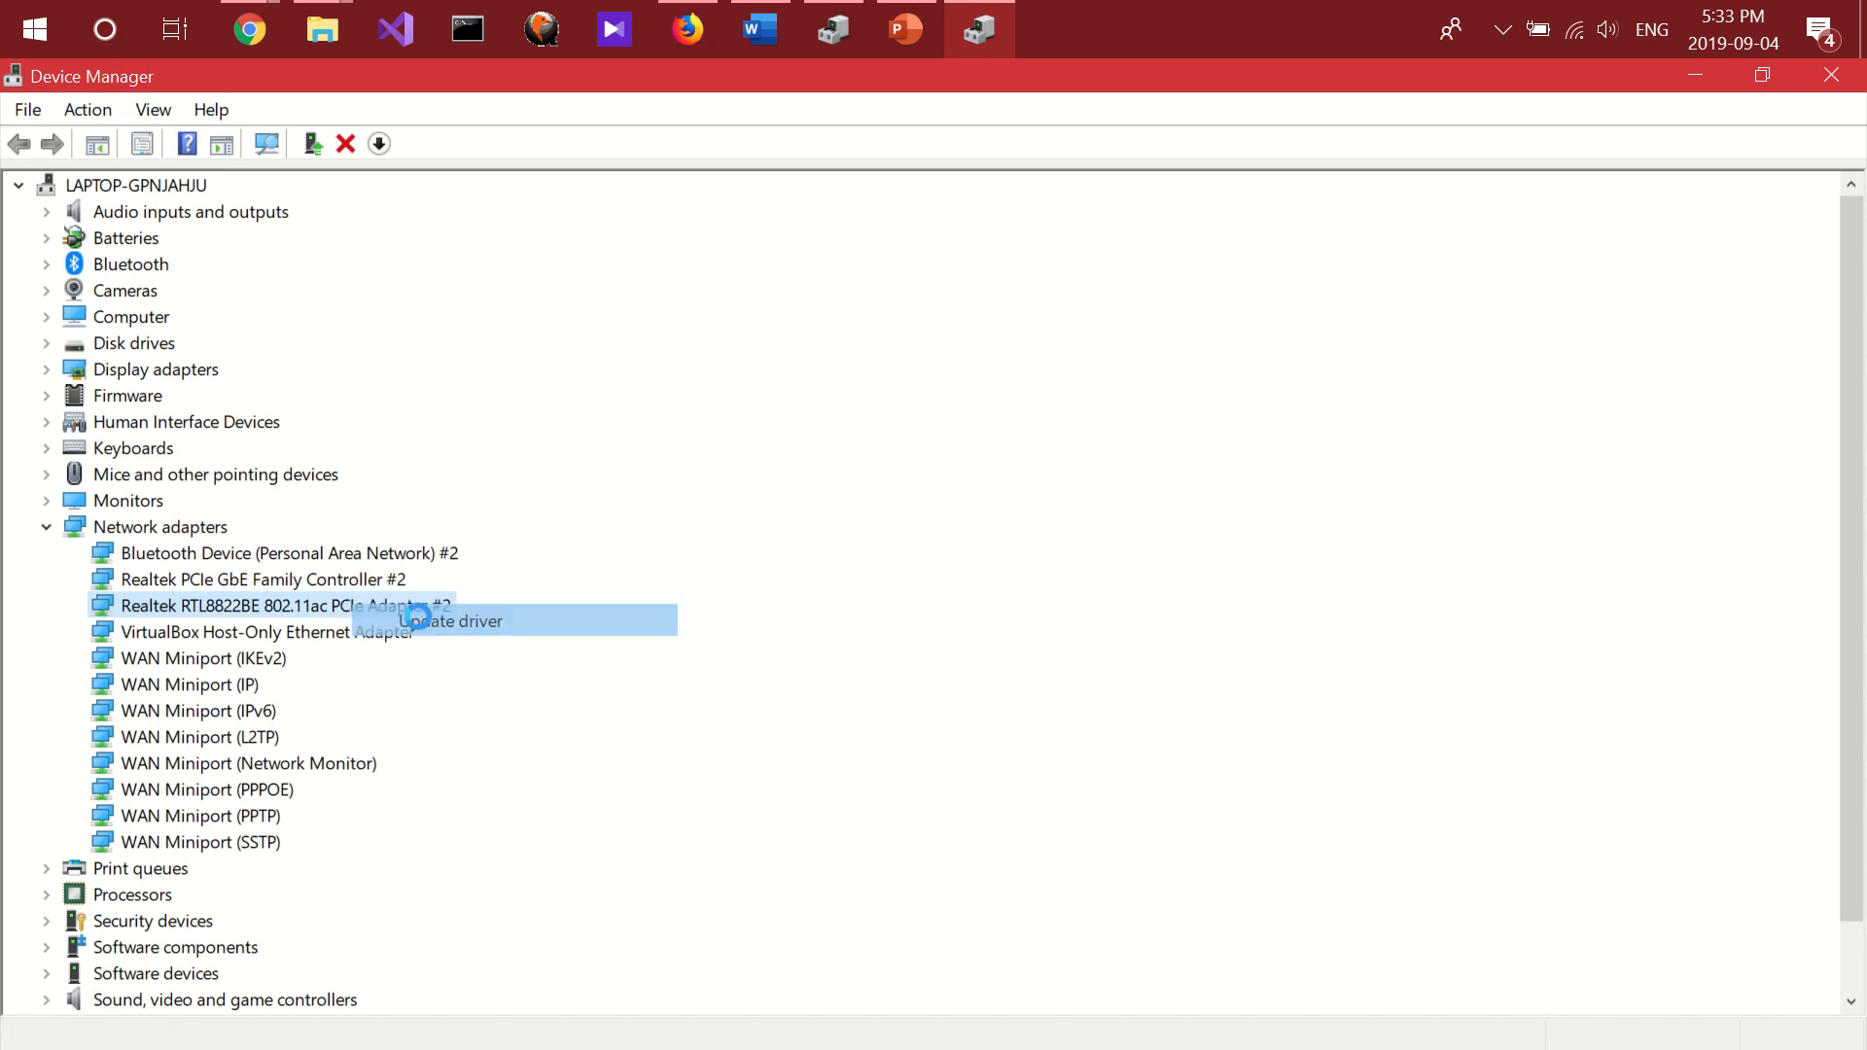
Start Update driver for the RTL8822BE adapter and close the wizard, collapsing the device tree.
click(448, 621)
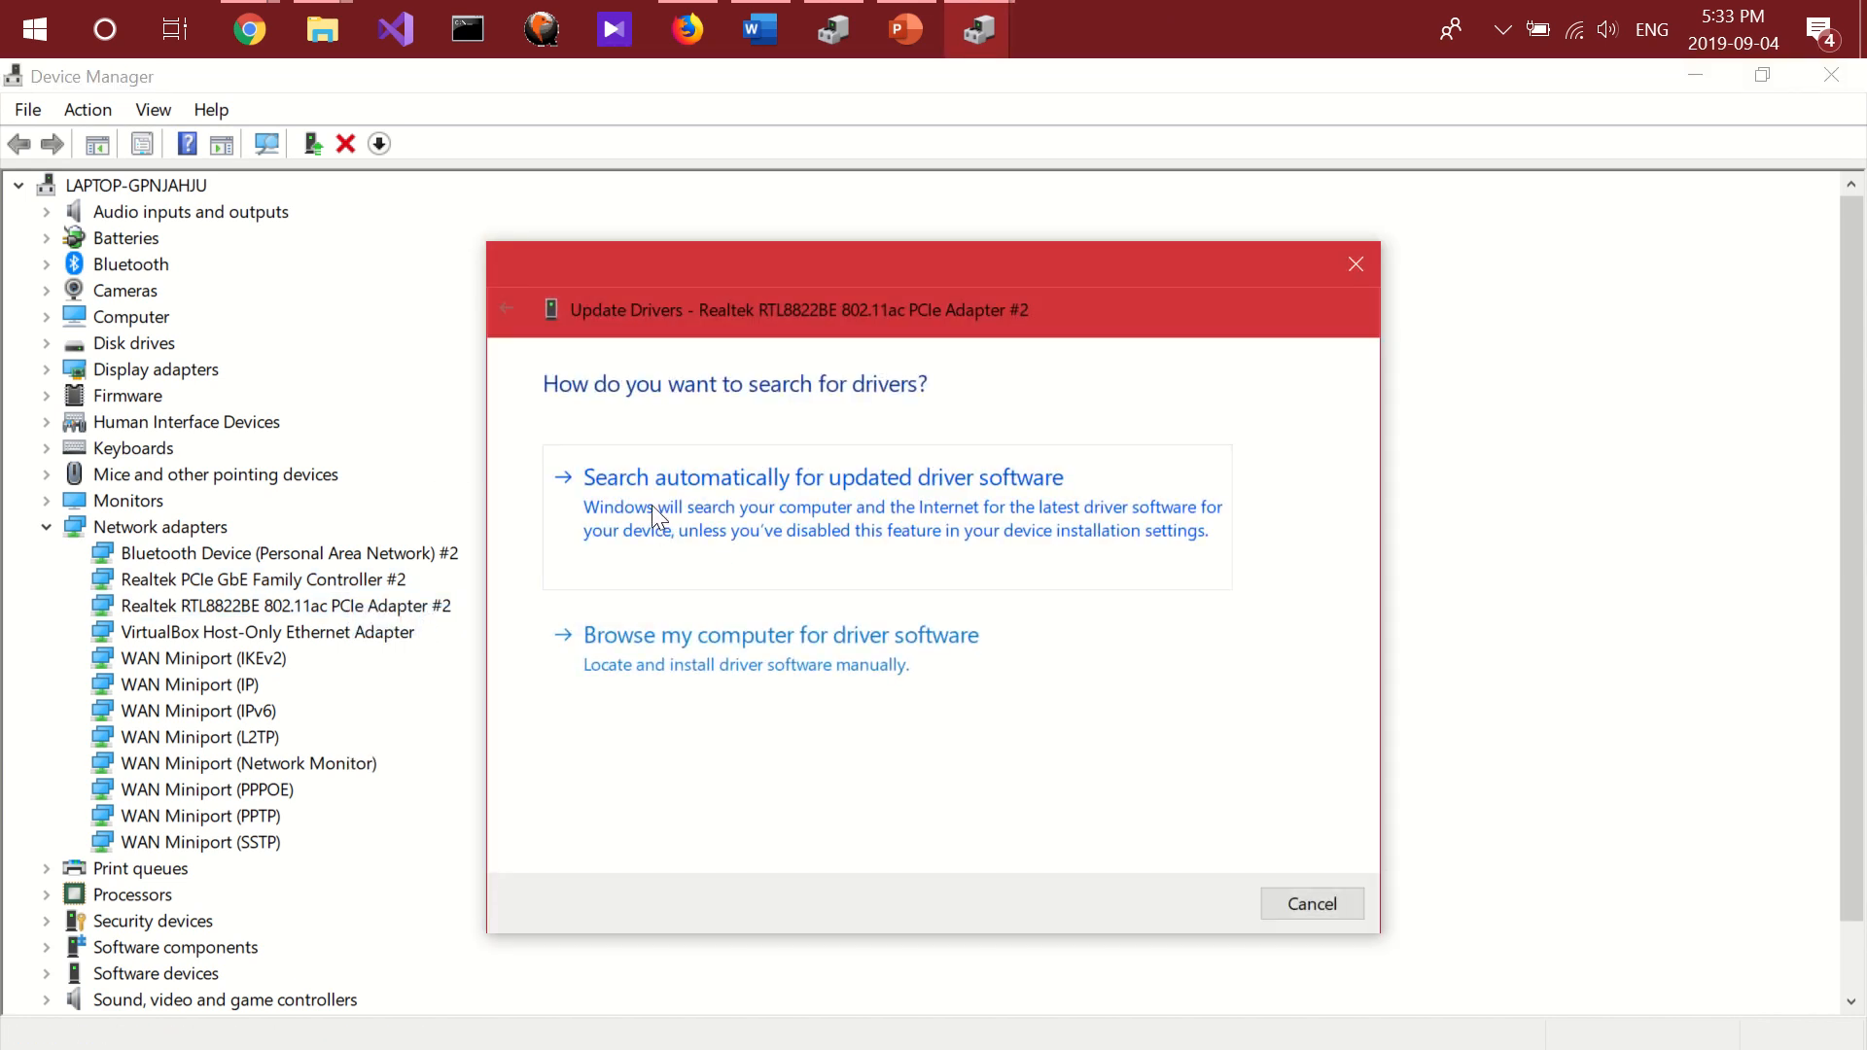
click(821, 476)
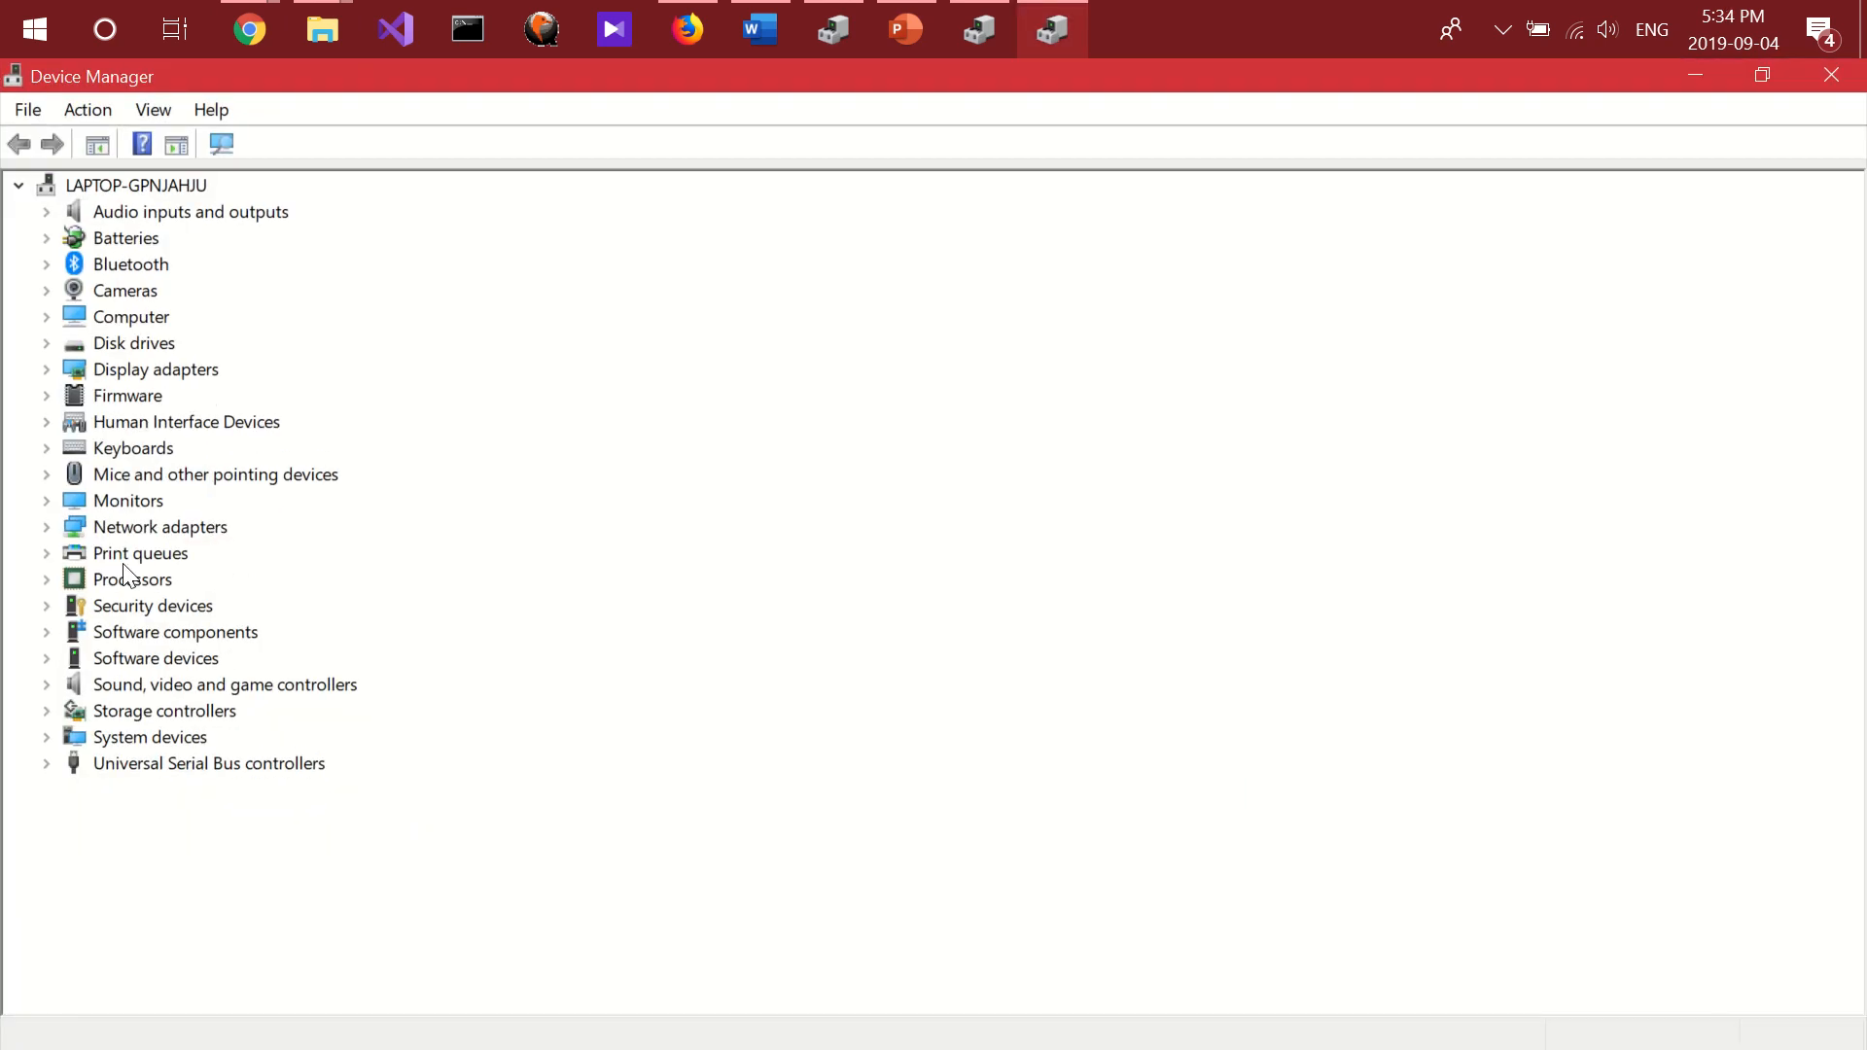
Untick 'Allow the computer to turn off this device' in the RTL8822BE adapter's Power Management.
click(44, 527)
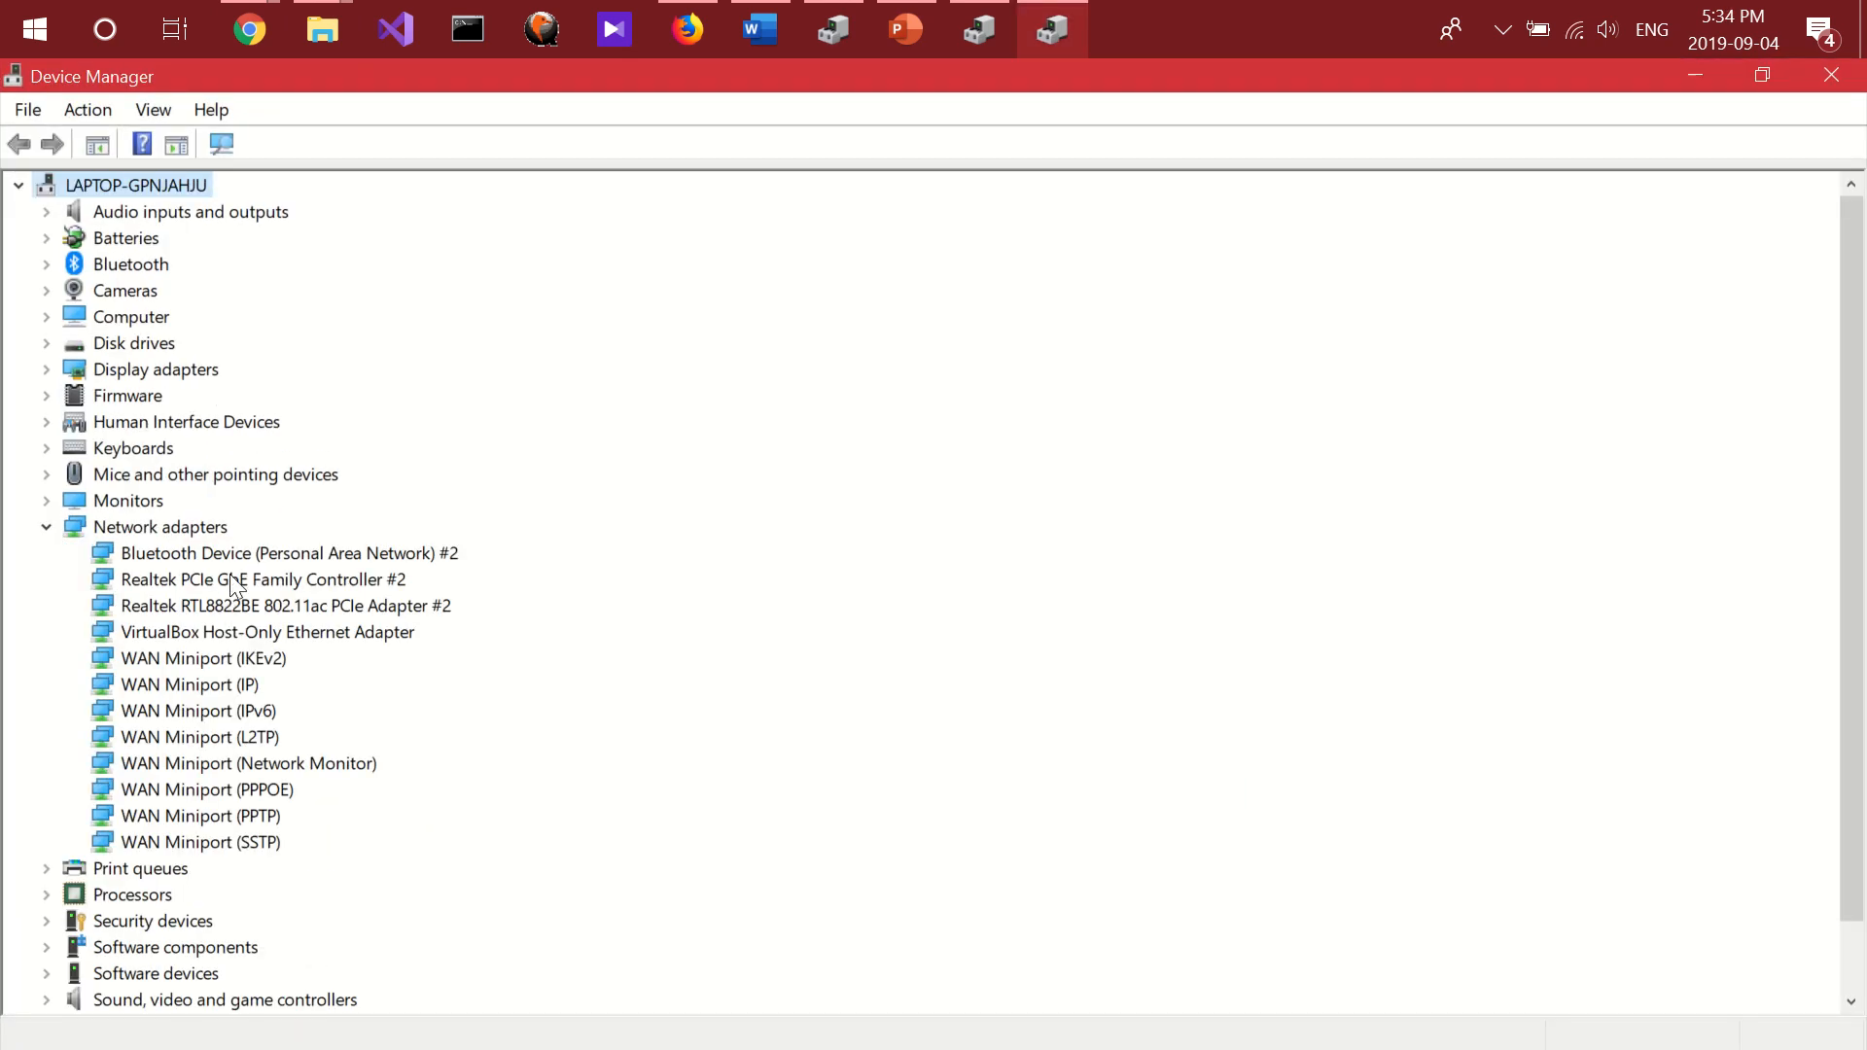
right_click(286, 605)
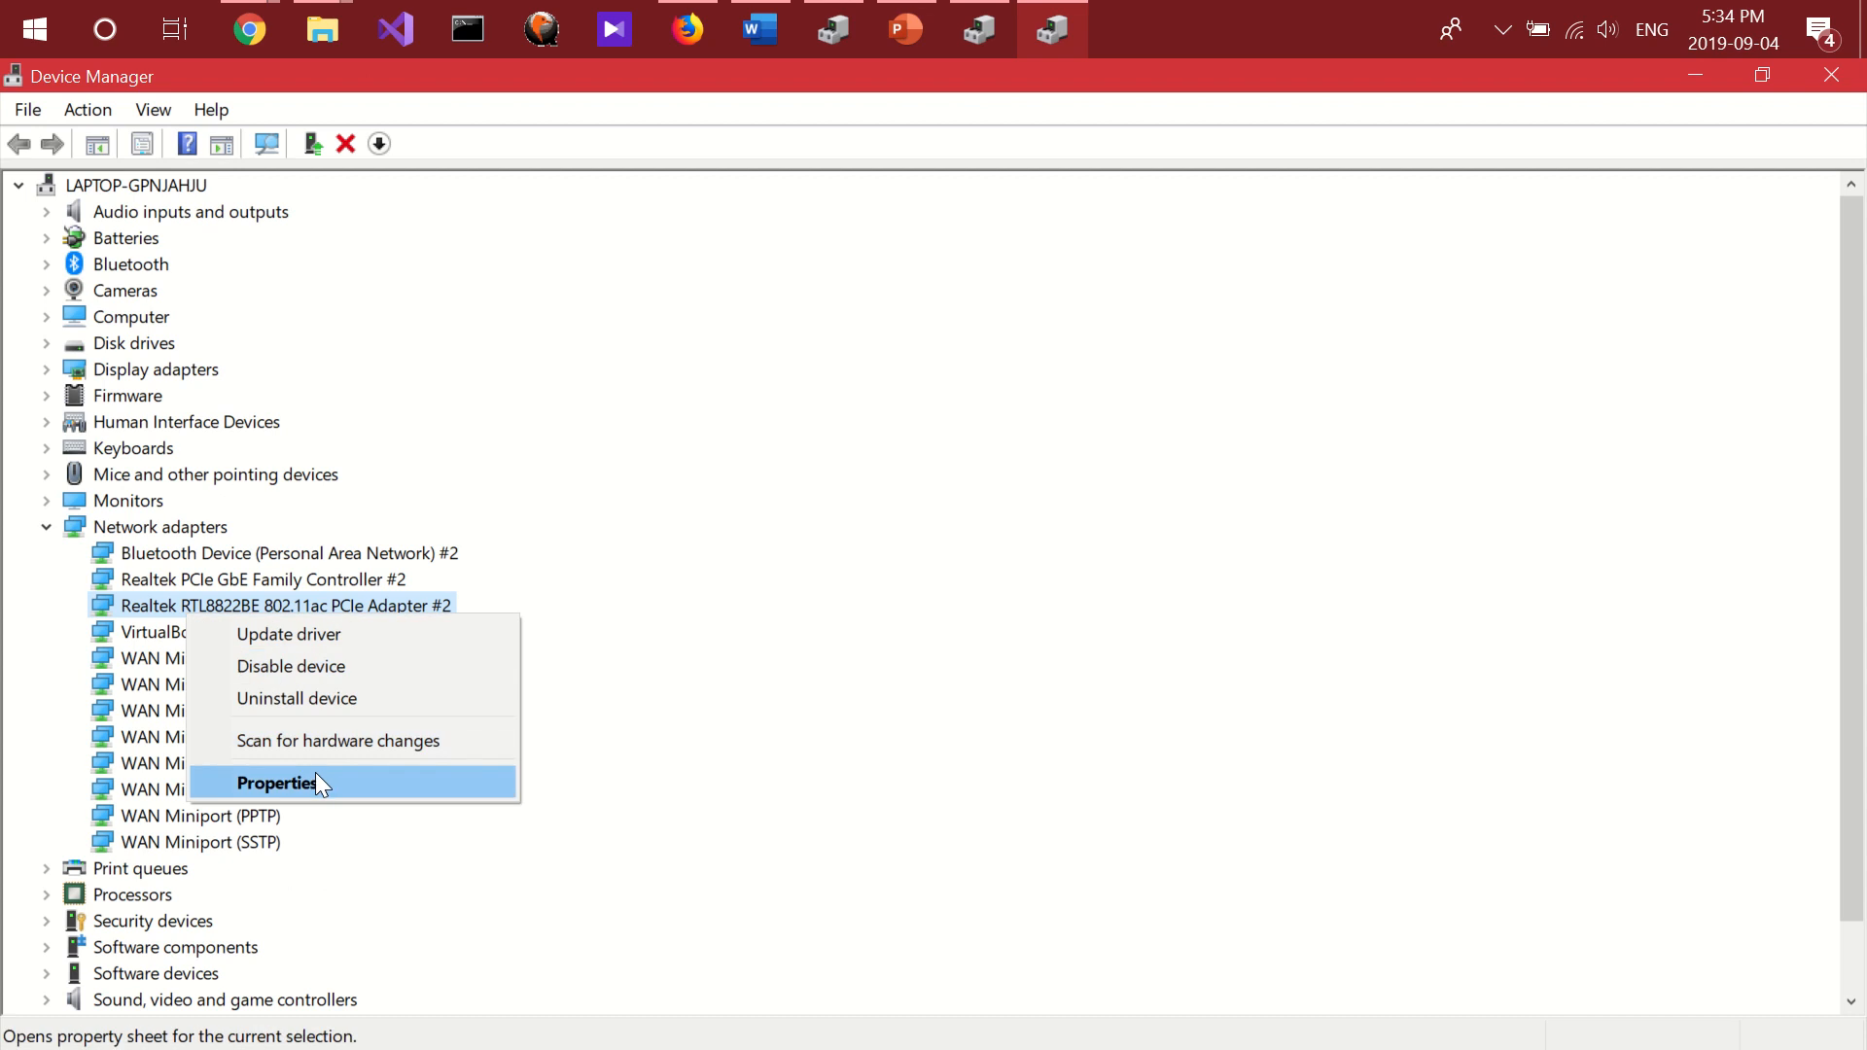
click(278, 784)
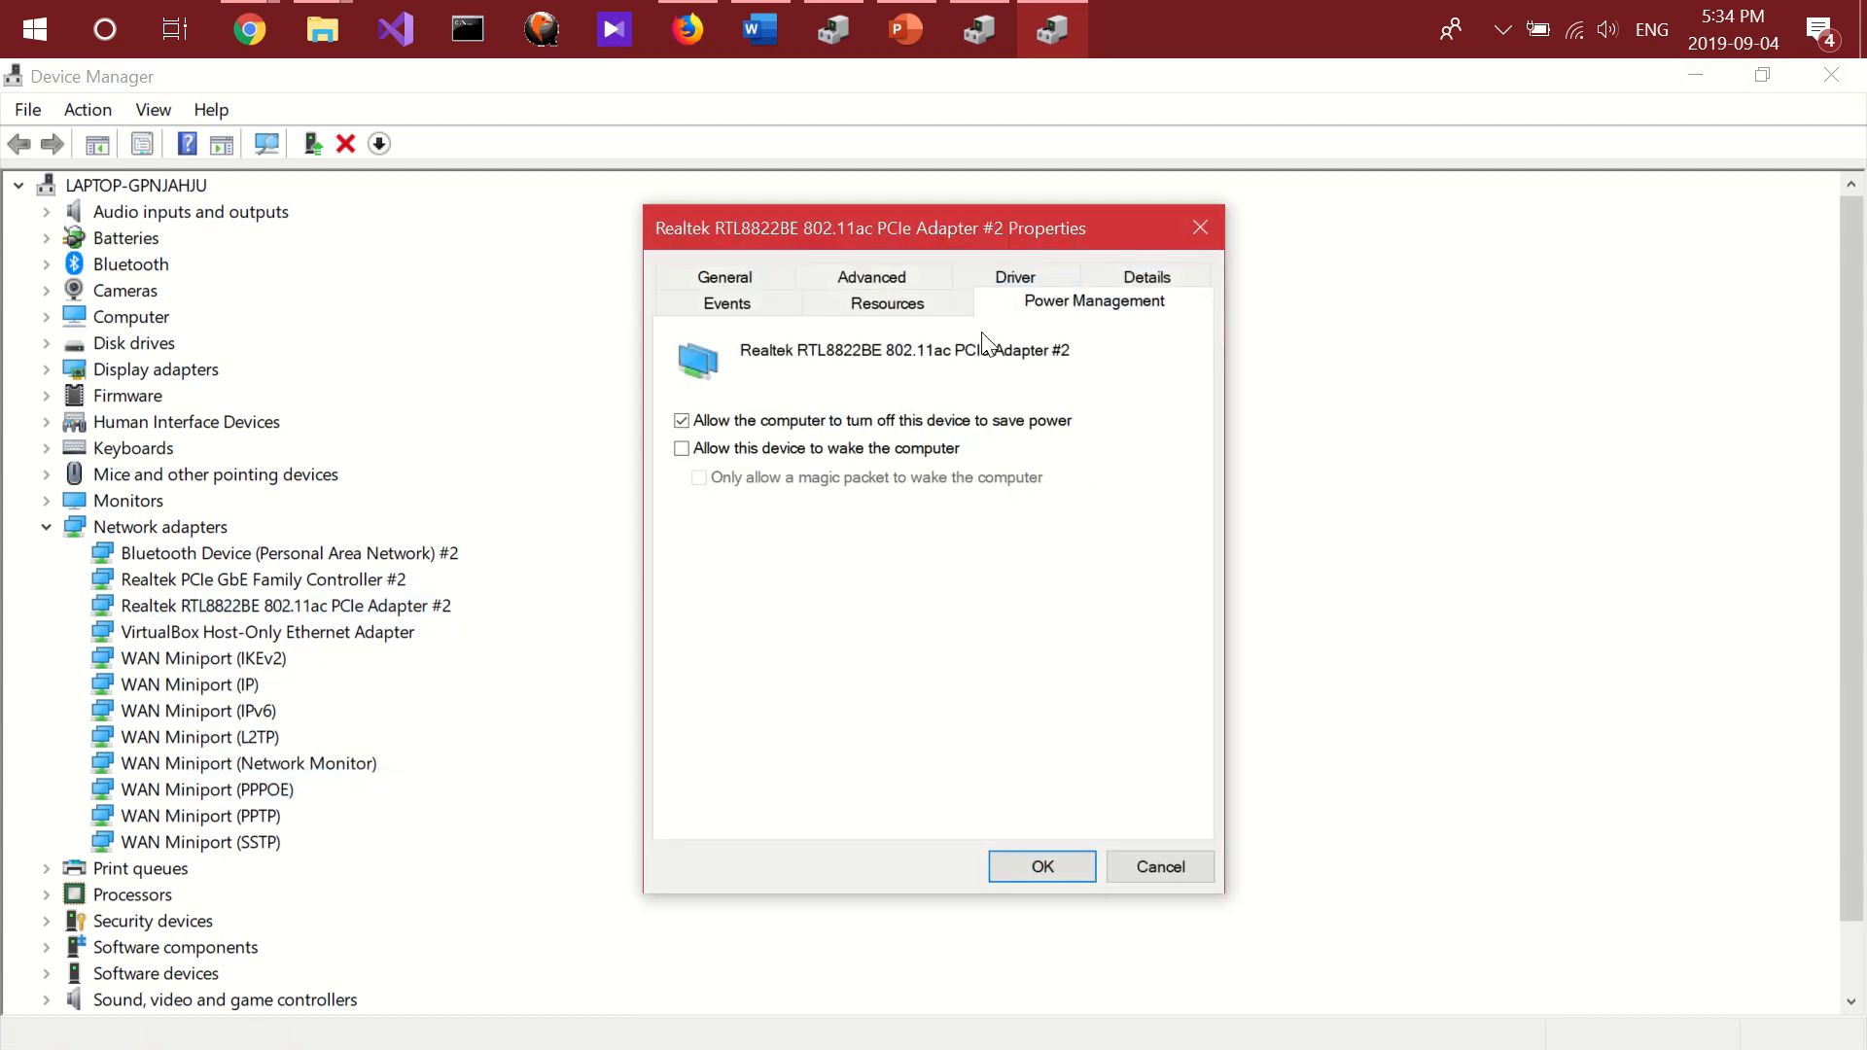
click(680, 420)
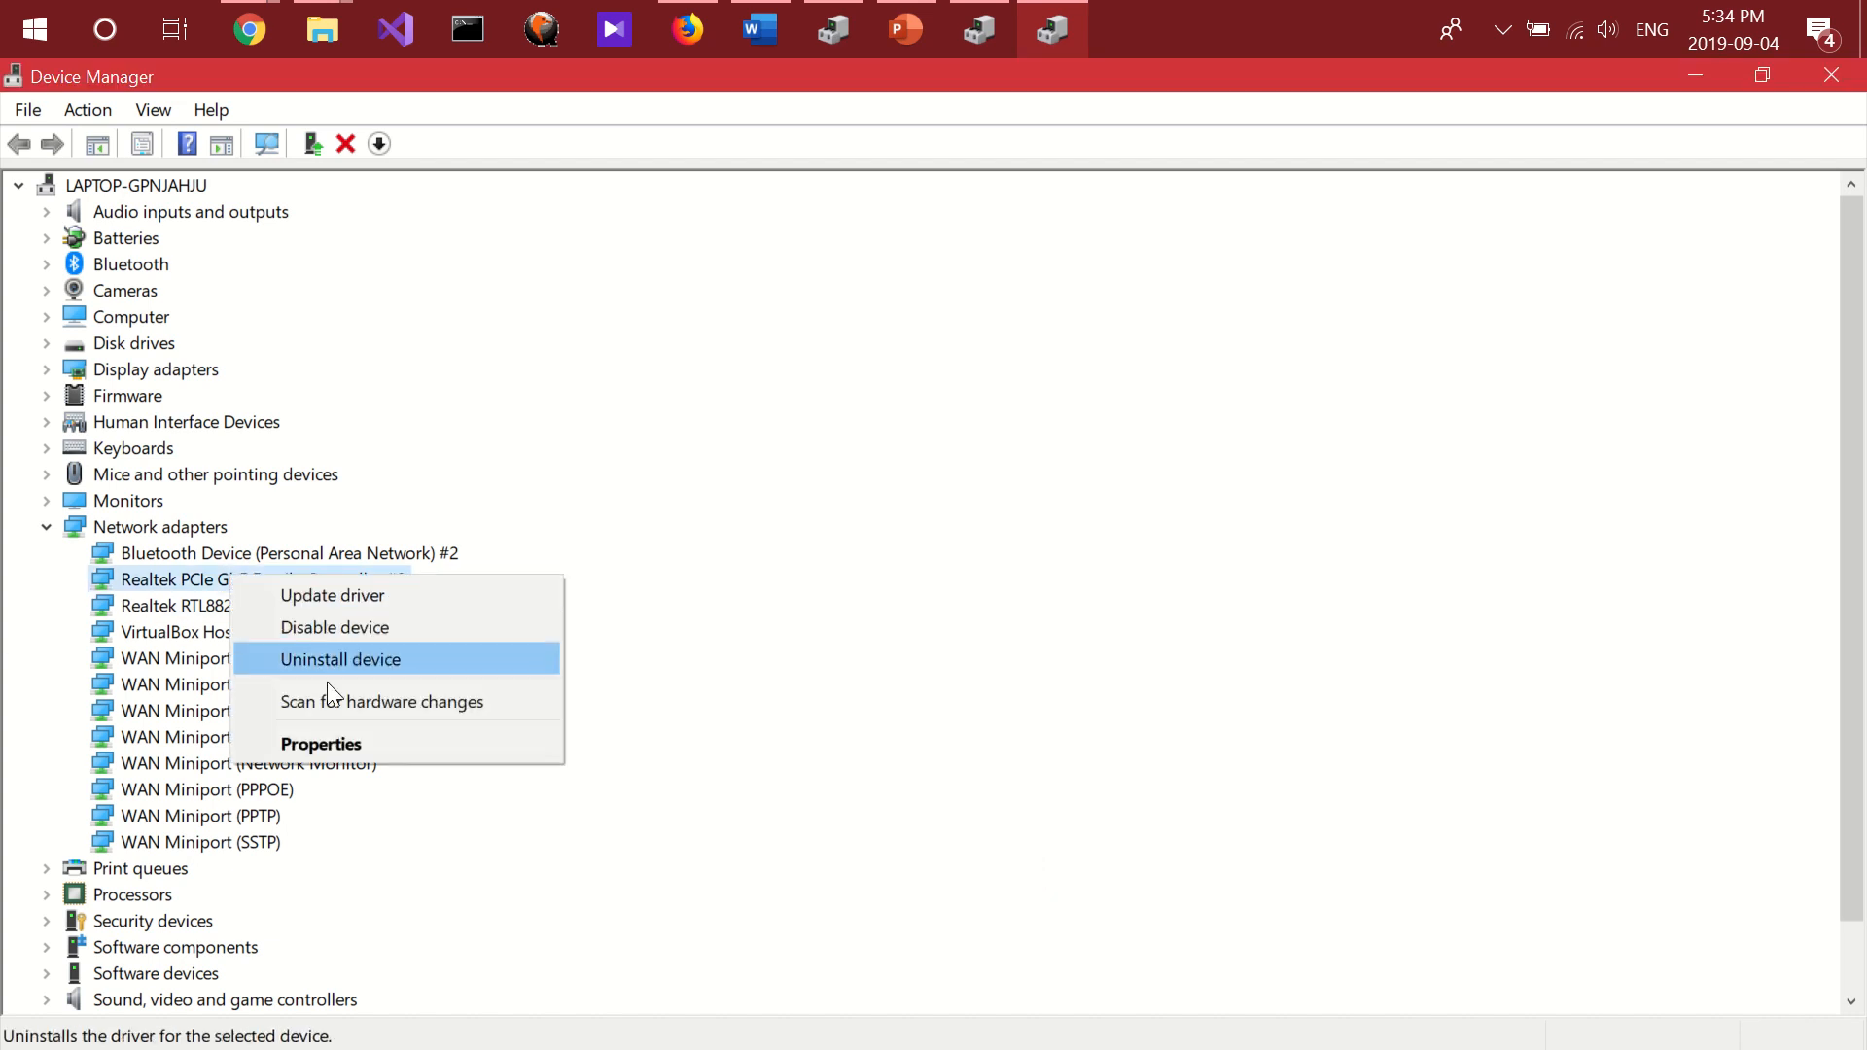
Confirm the GbE Family Controller #2's power-saving box is unticked in Properties, checking twice.
click(321, 743)
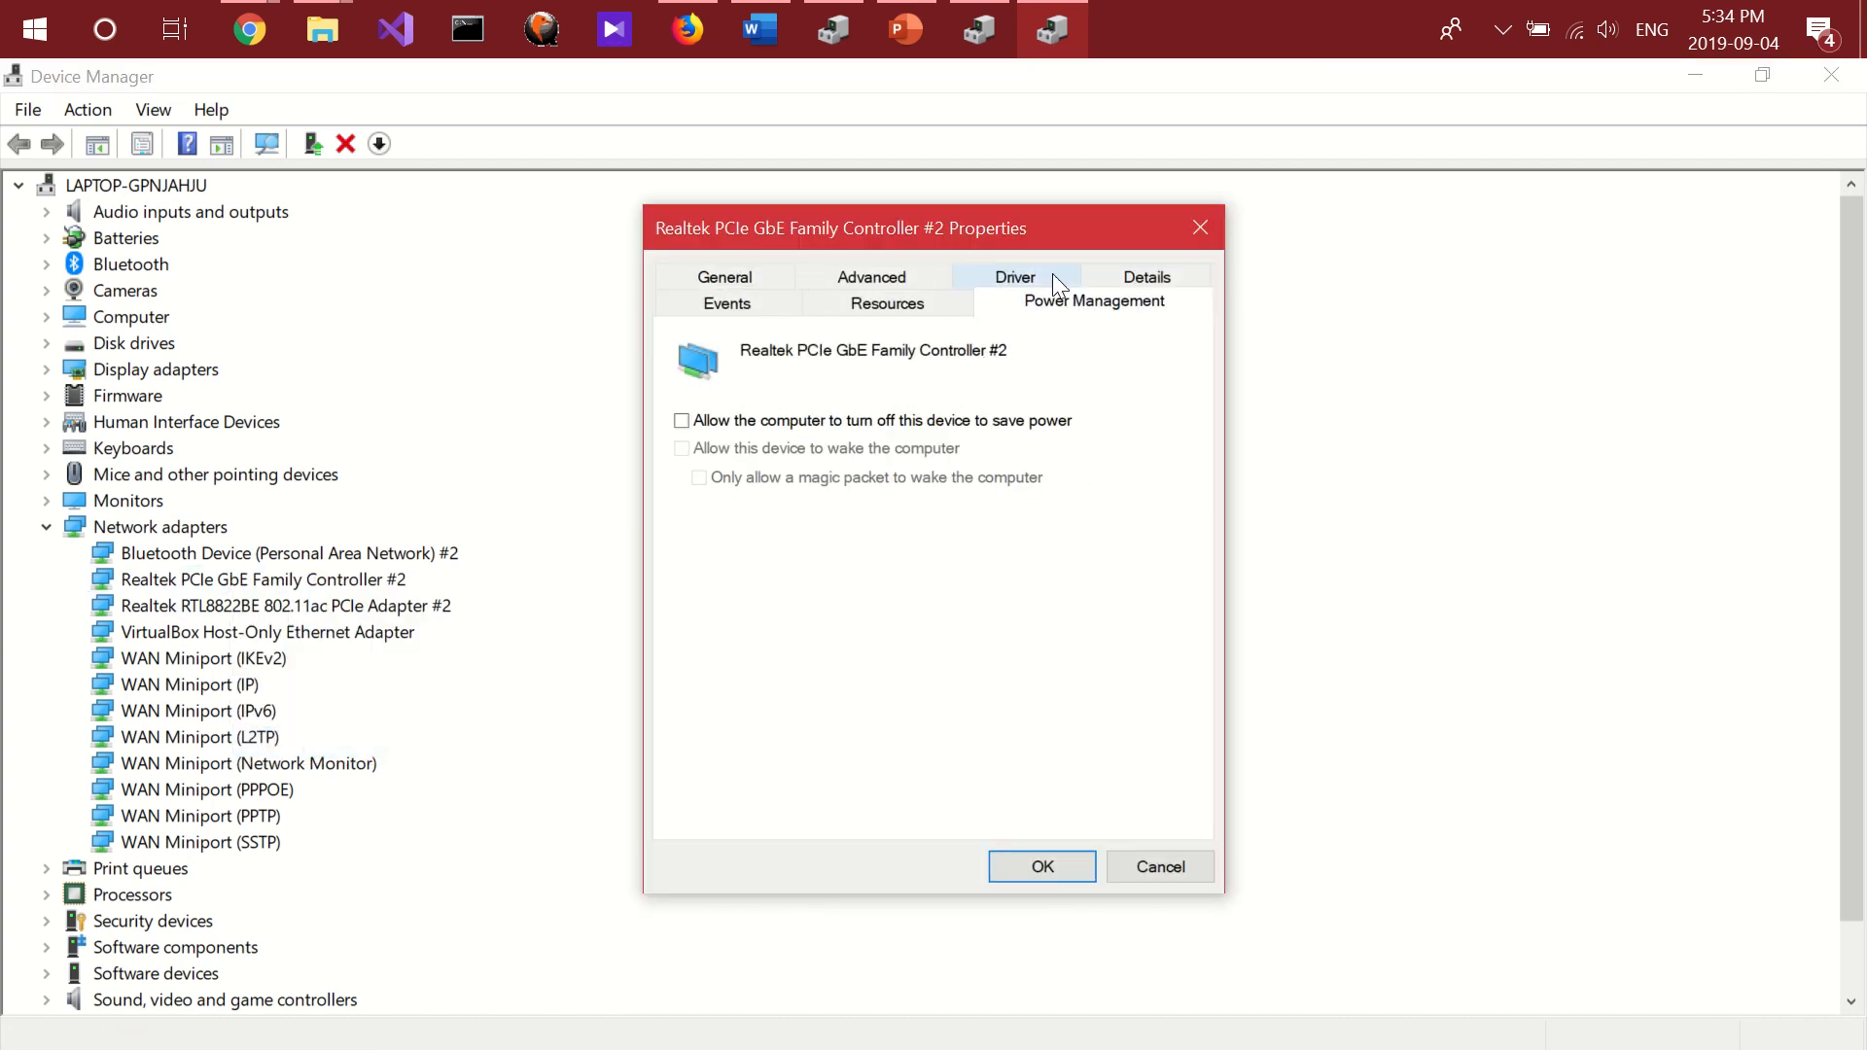
click(1040, 866)
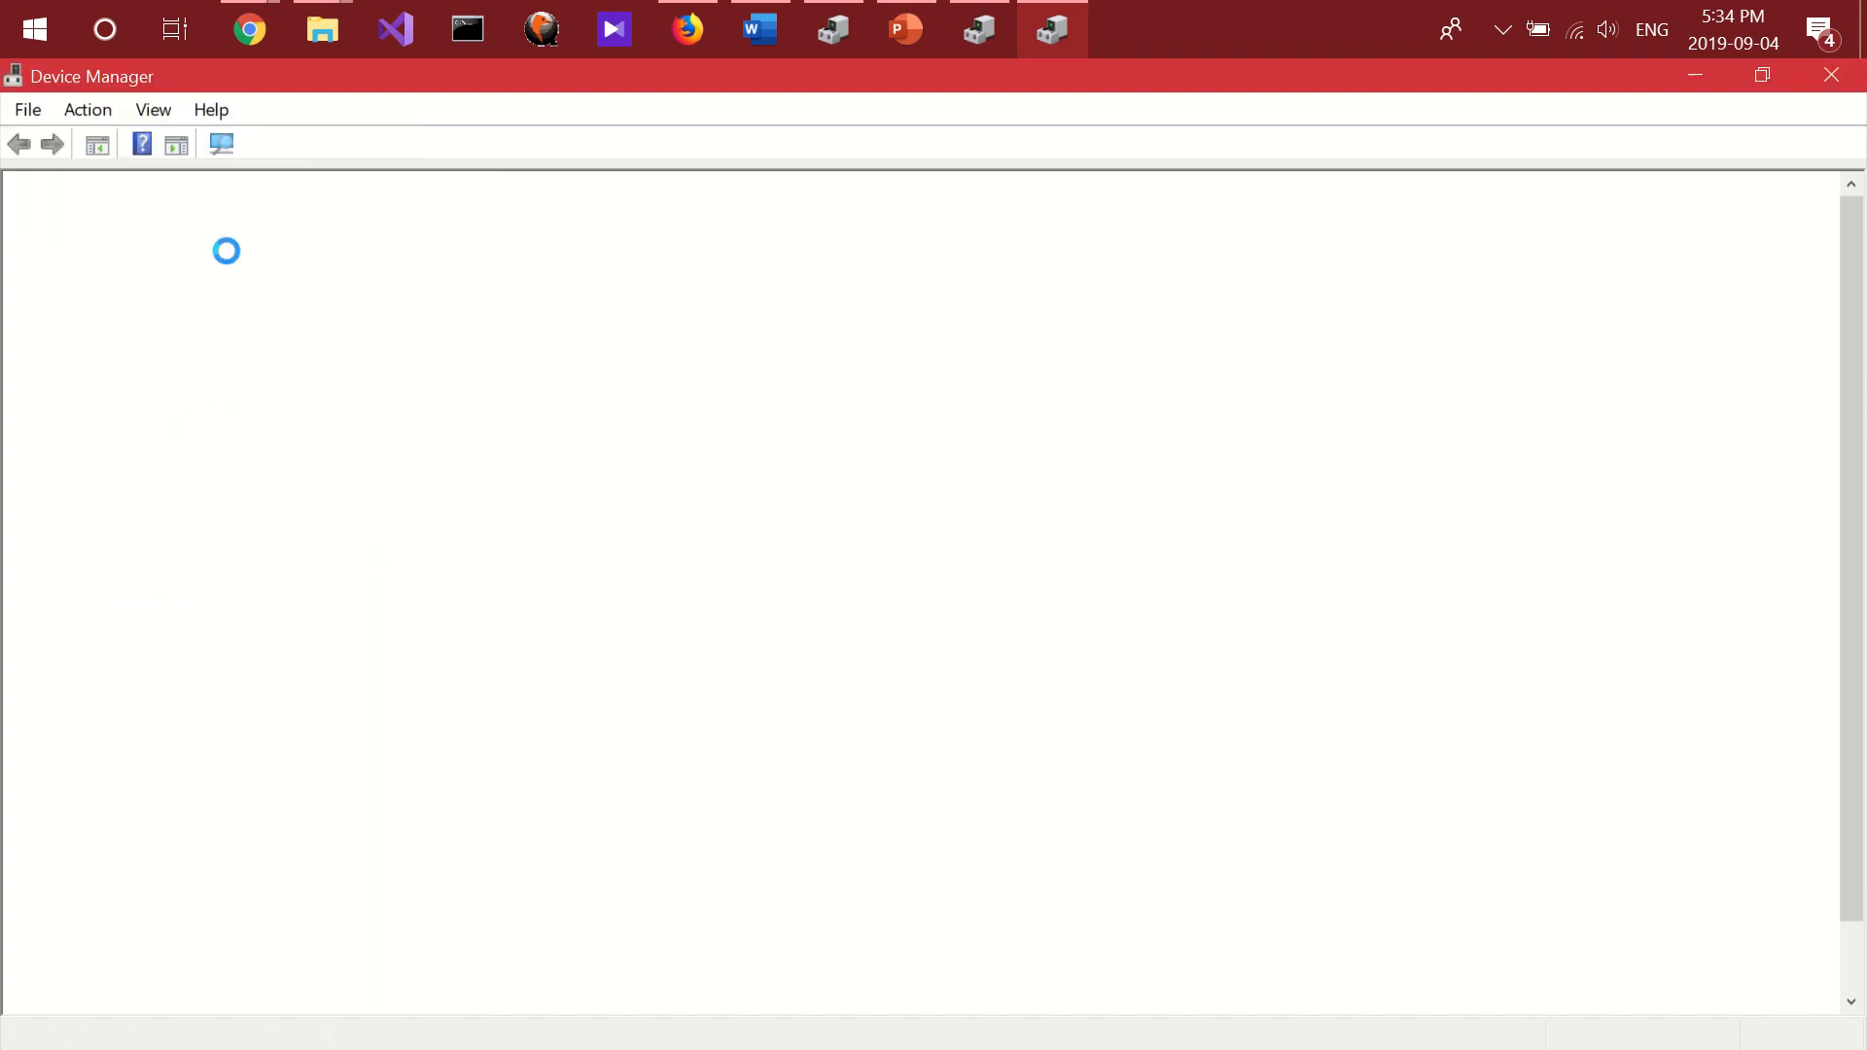
click(262, 580)
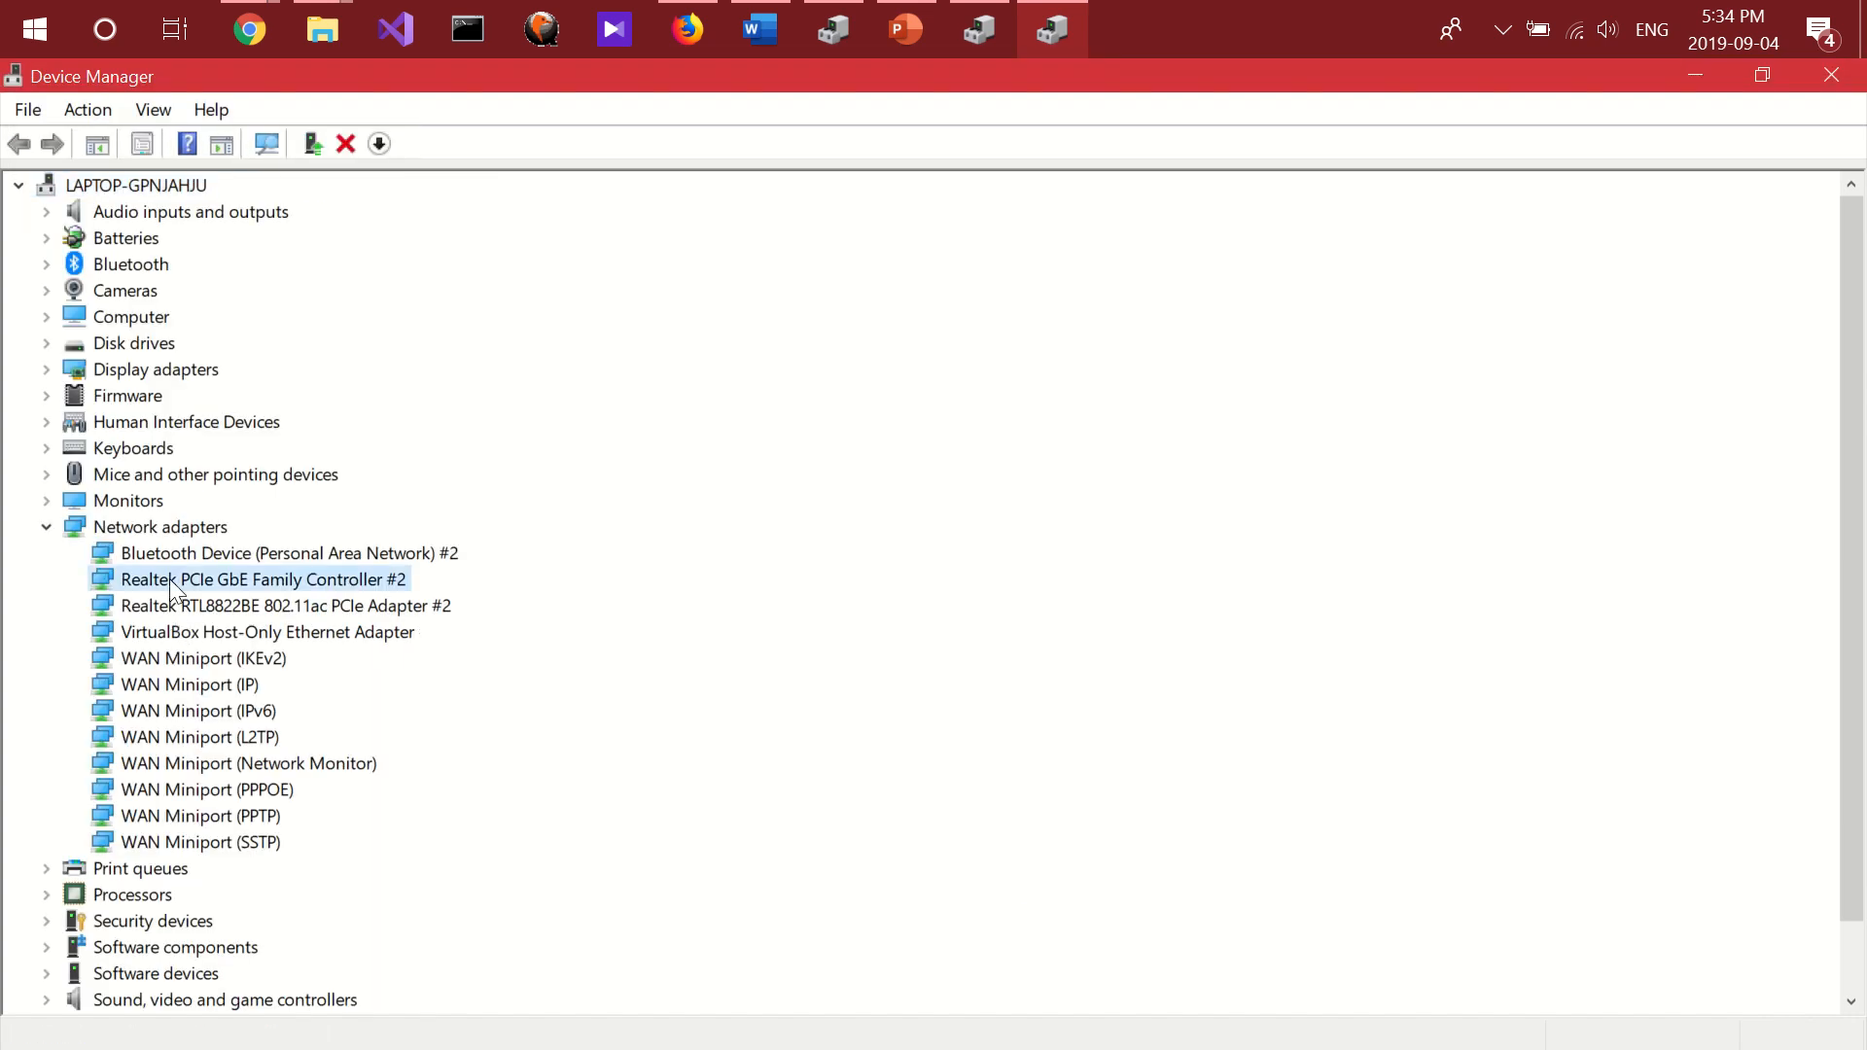
double_click(261, 579)
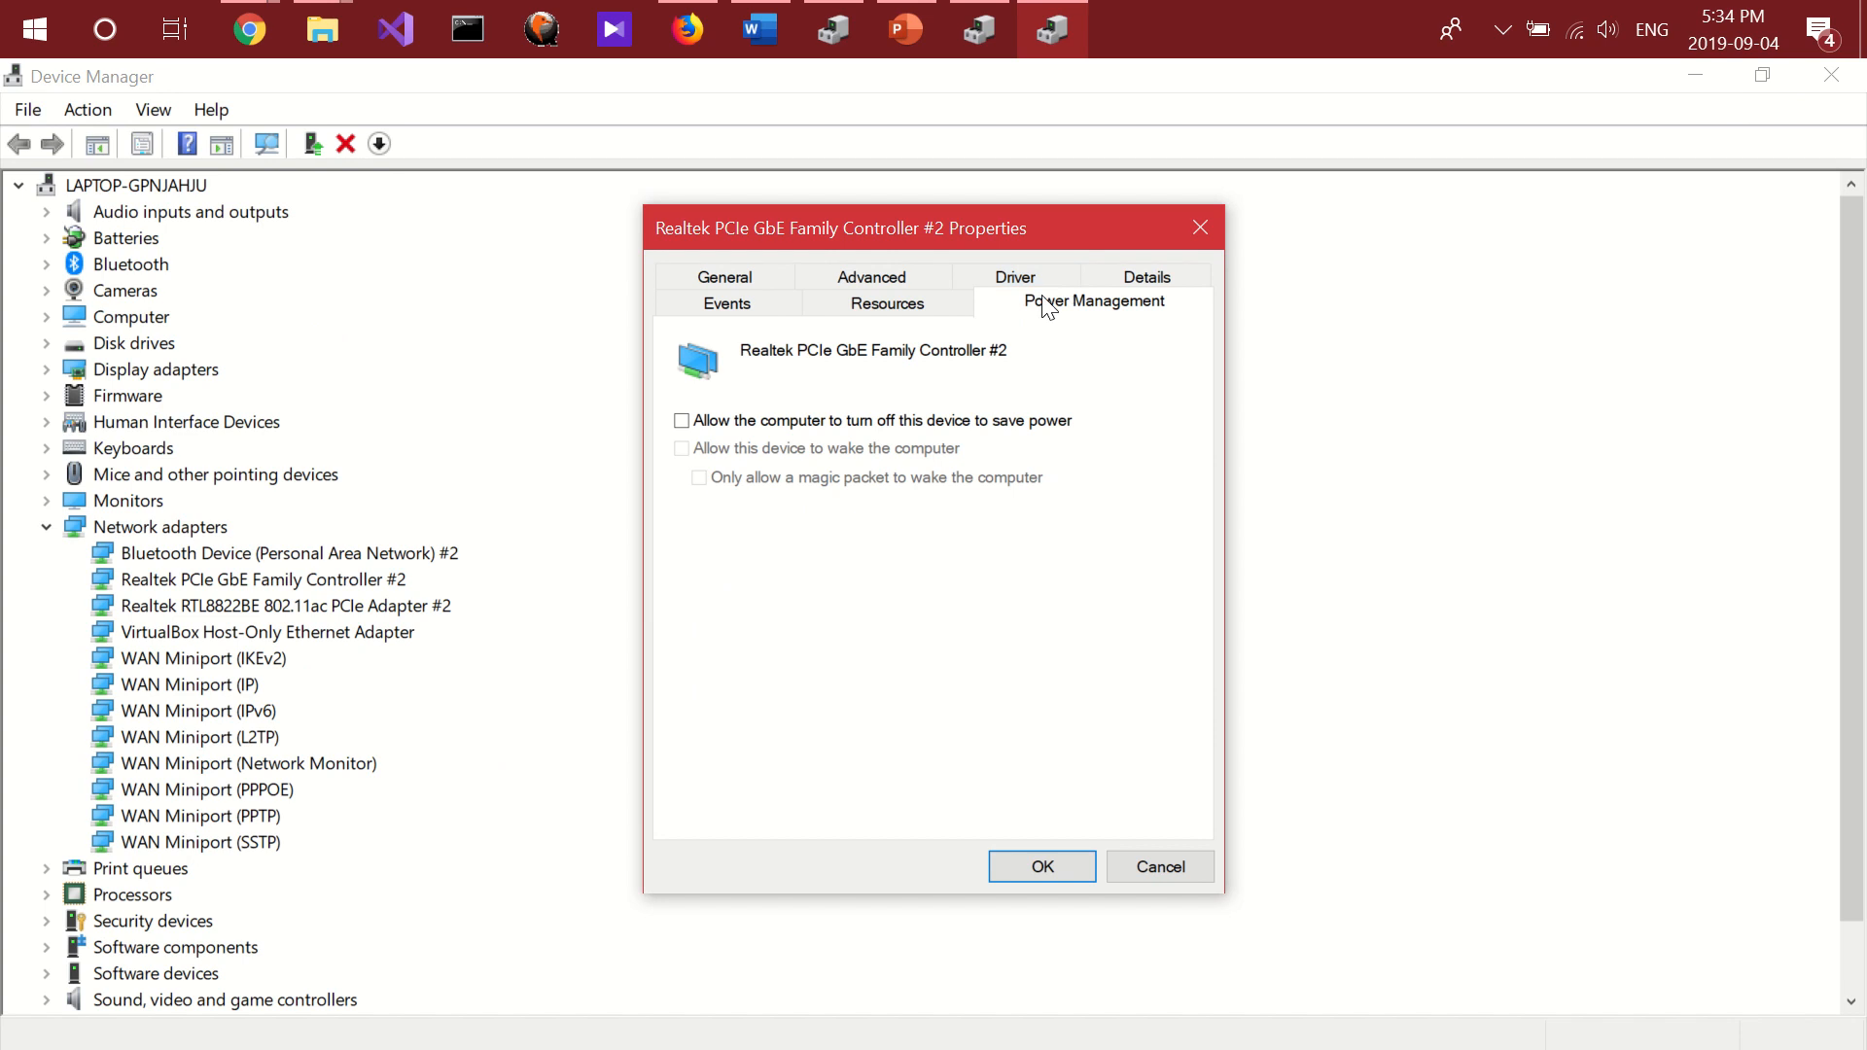
mouse_move(1142, 906)
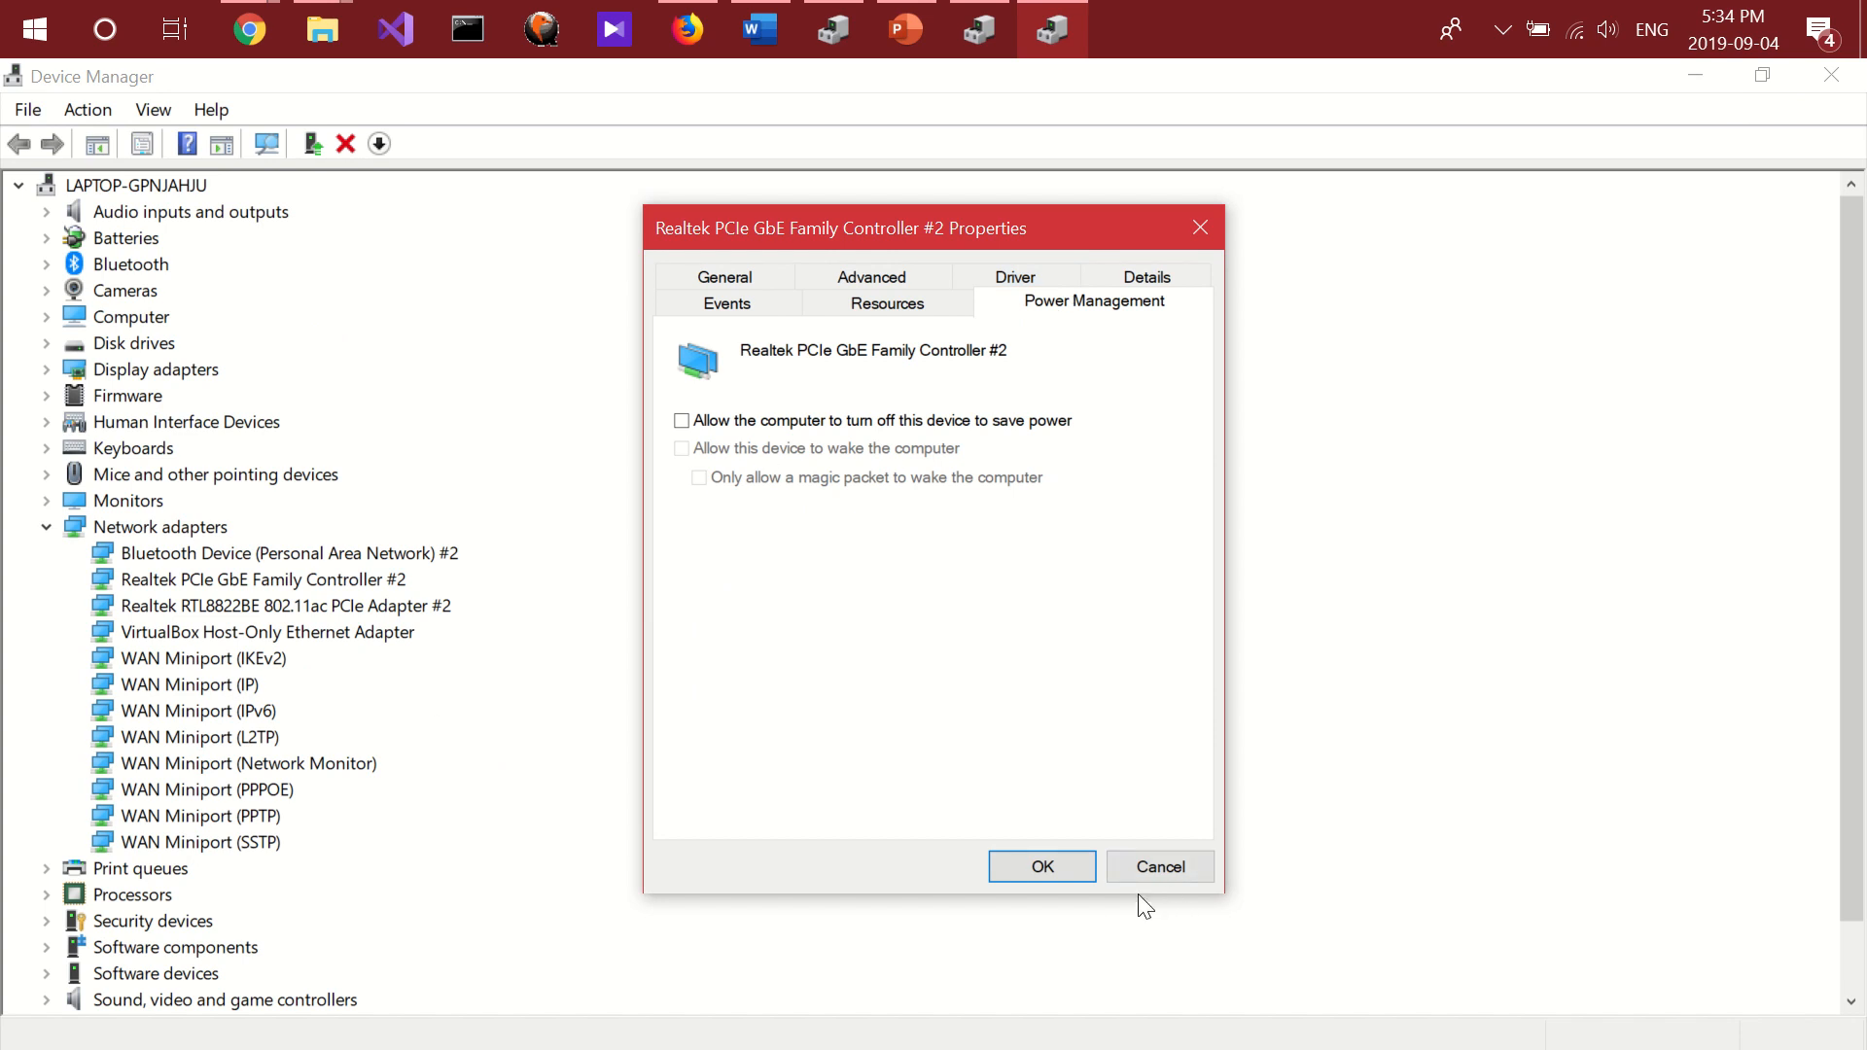
click(1155, 866)
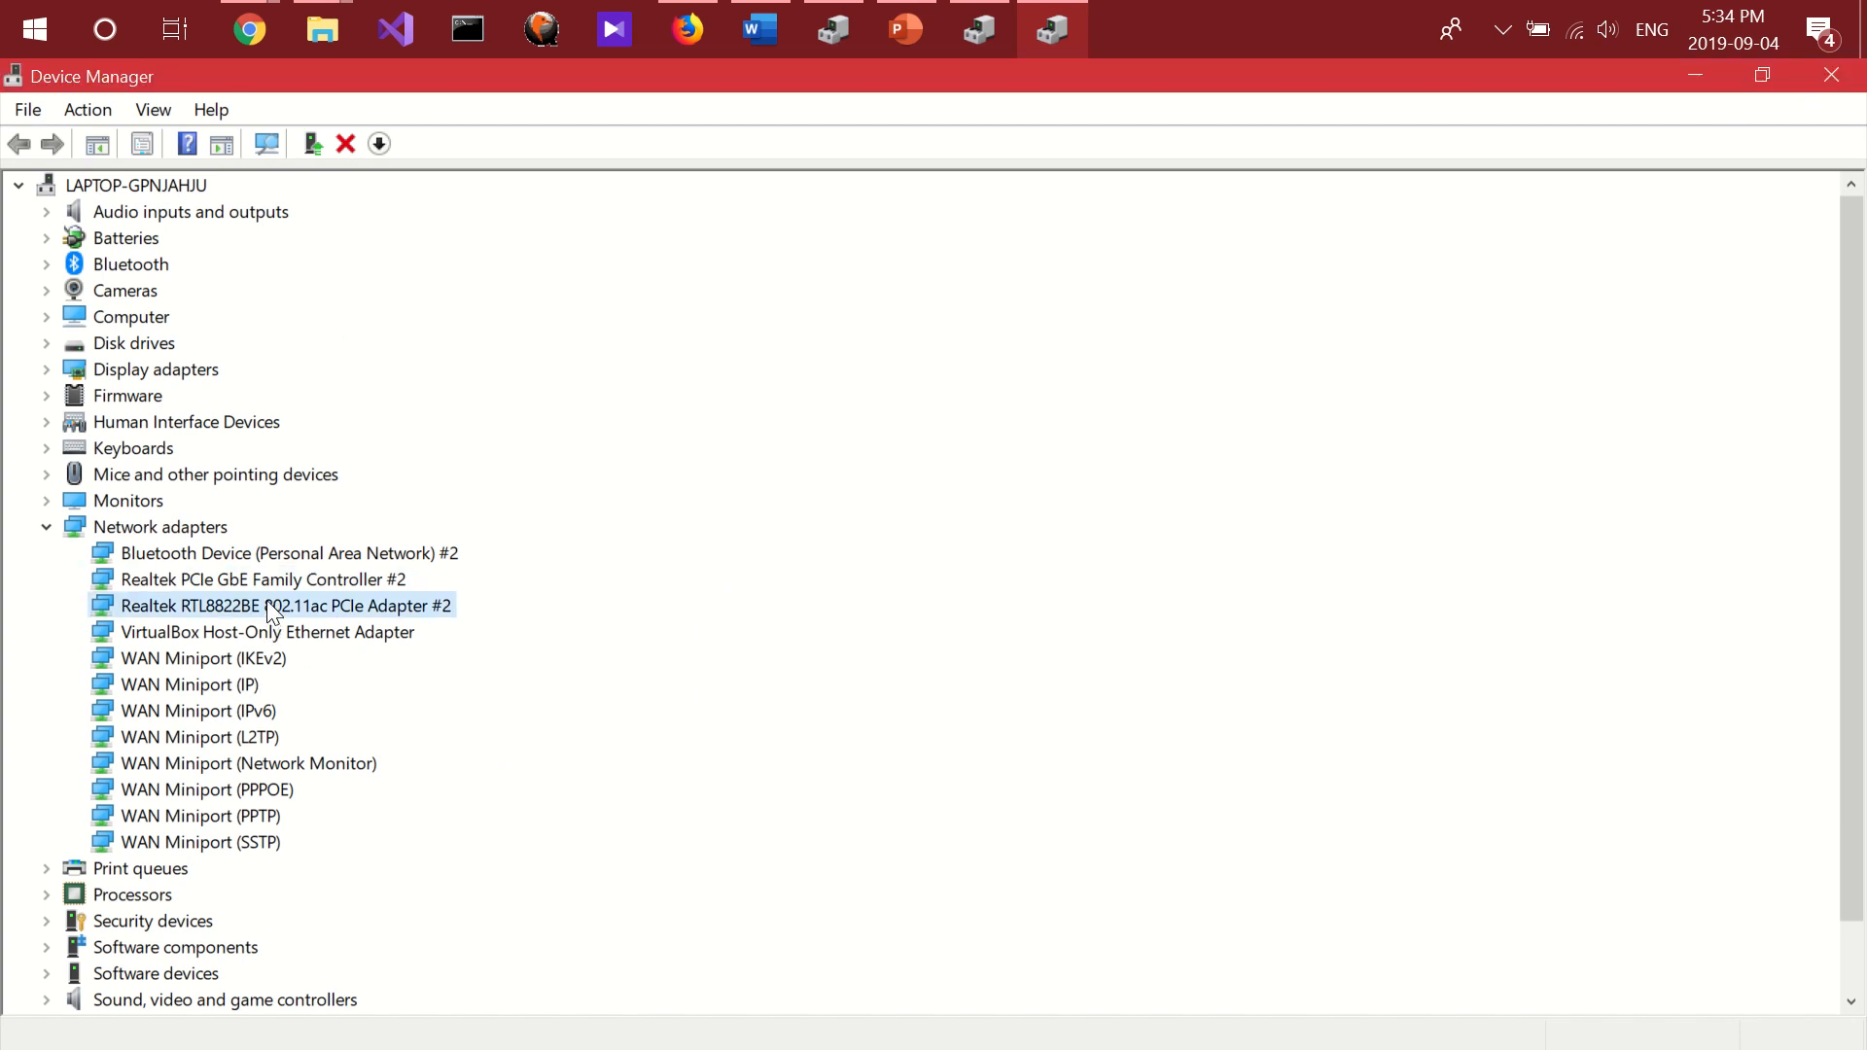
Reopen the RTL8822BE adapter's Properties to verify its power-saving shutoff remains unchecked.
click(379, 142)
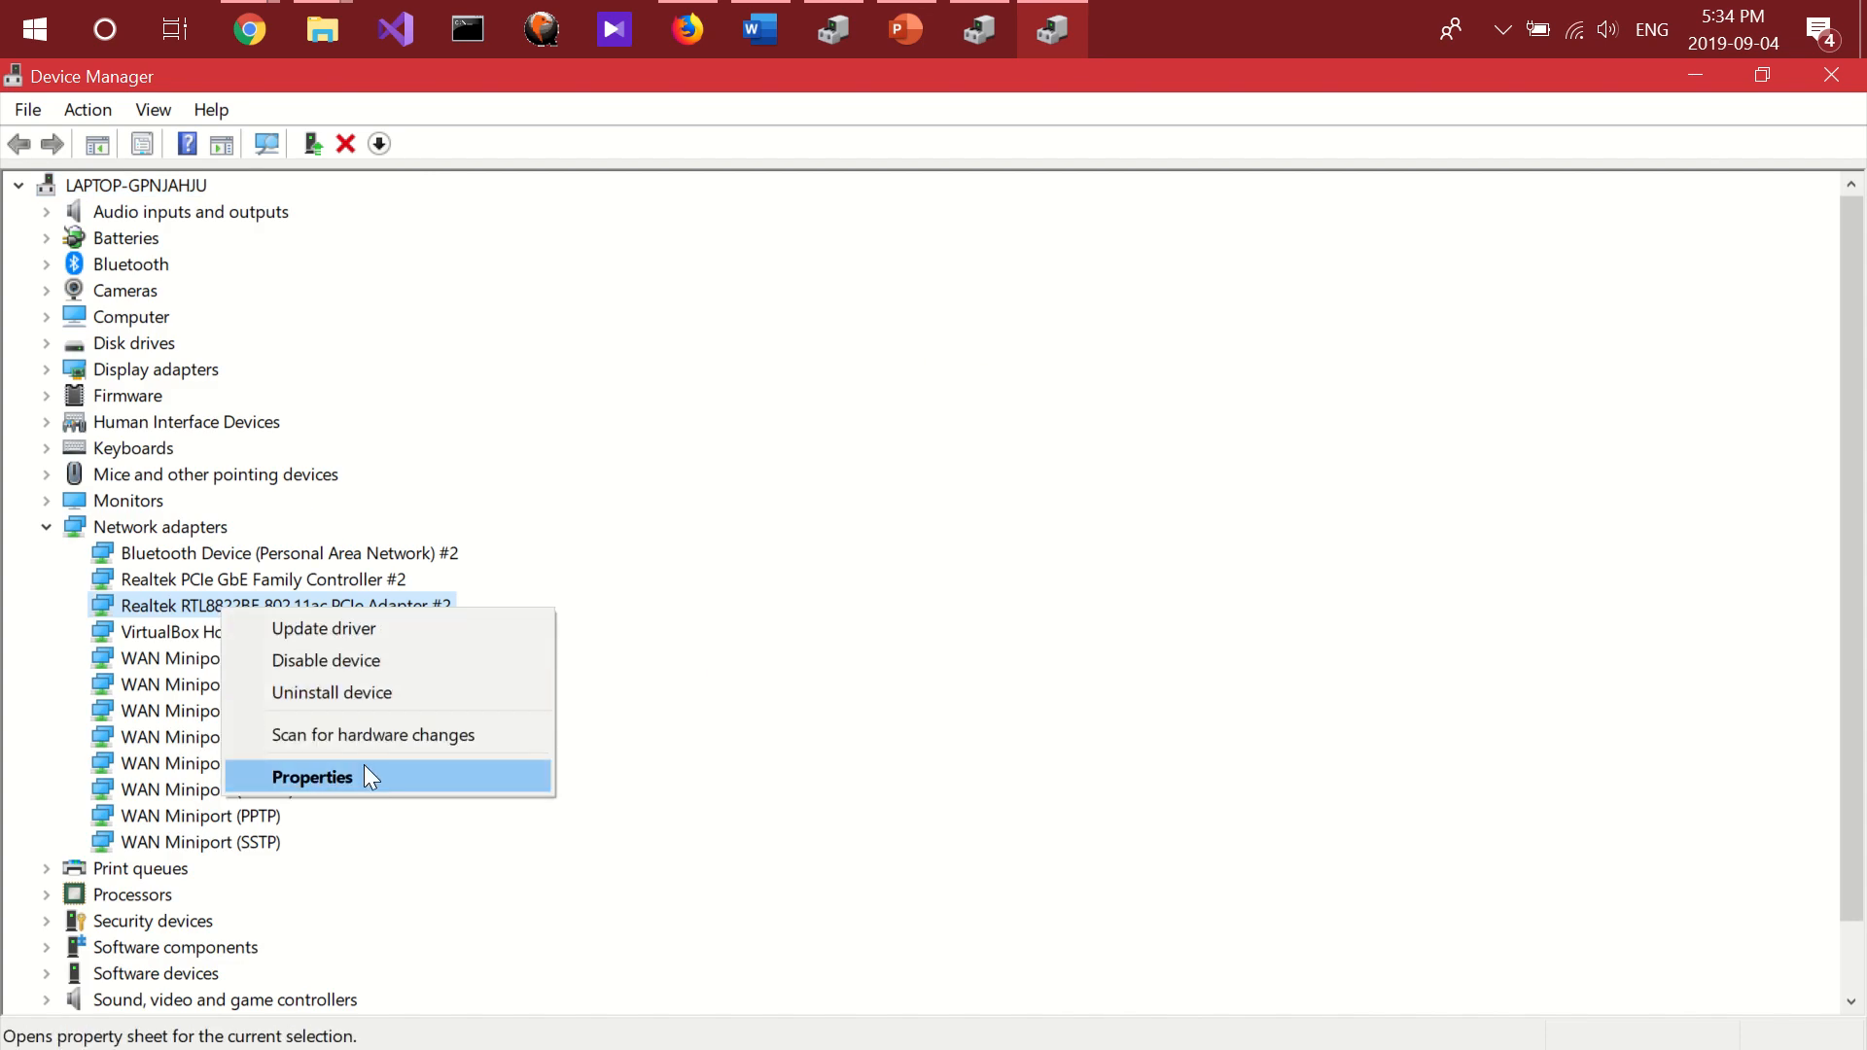
click(311, 776)
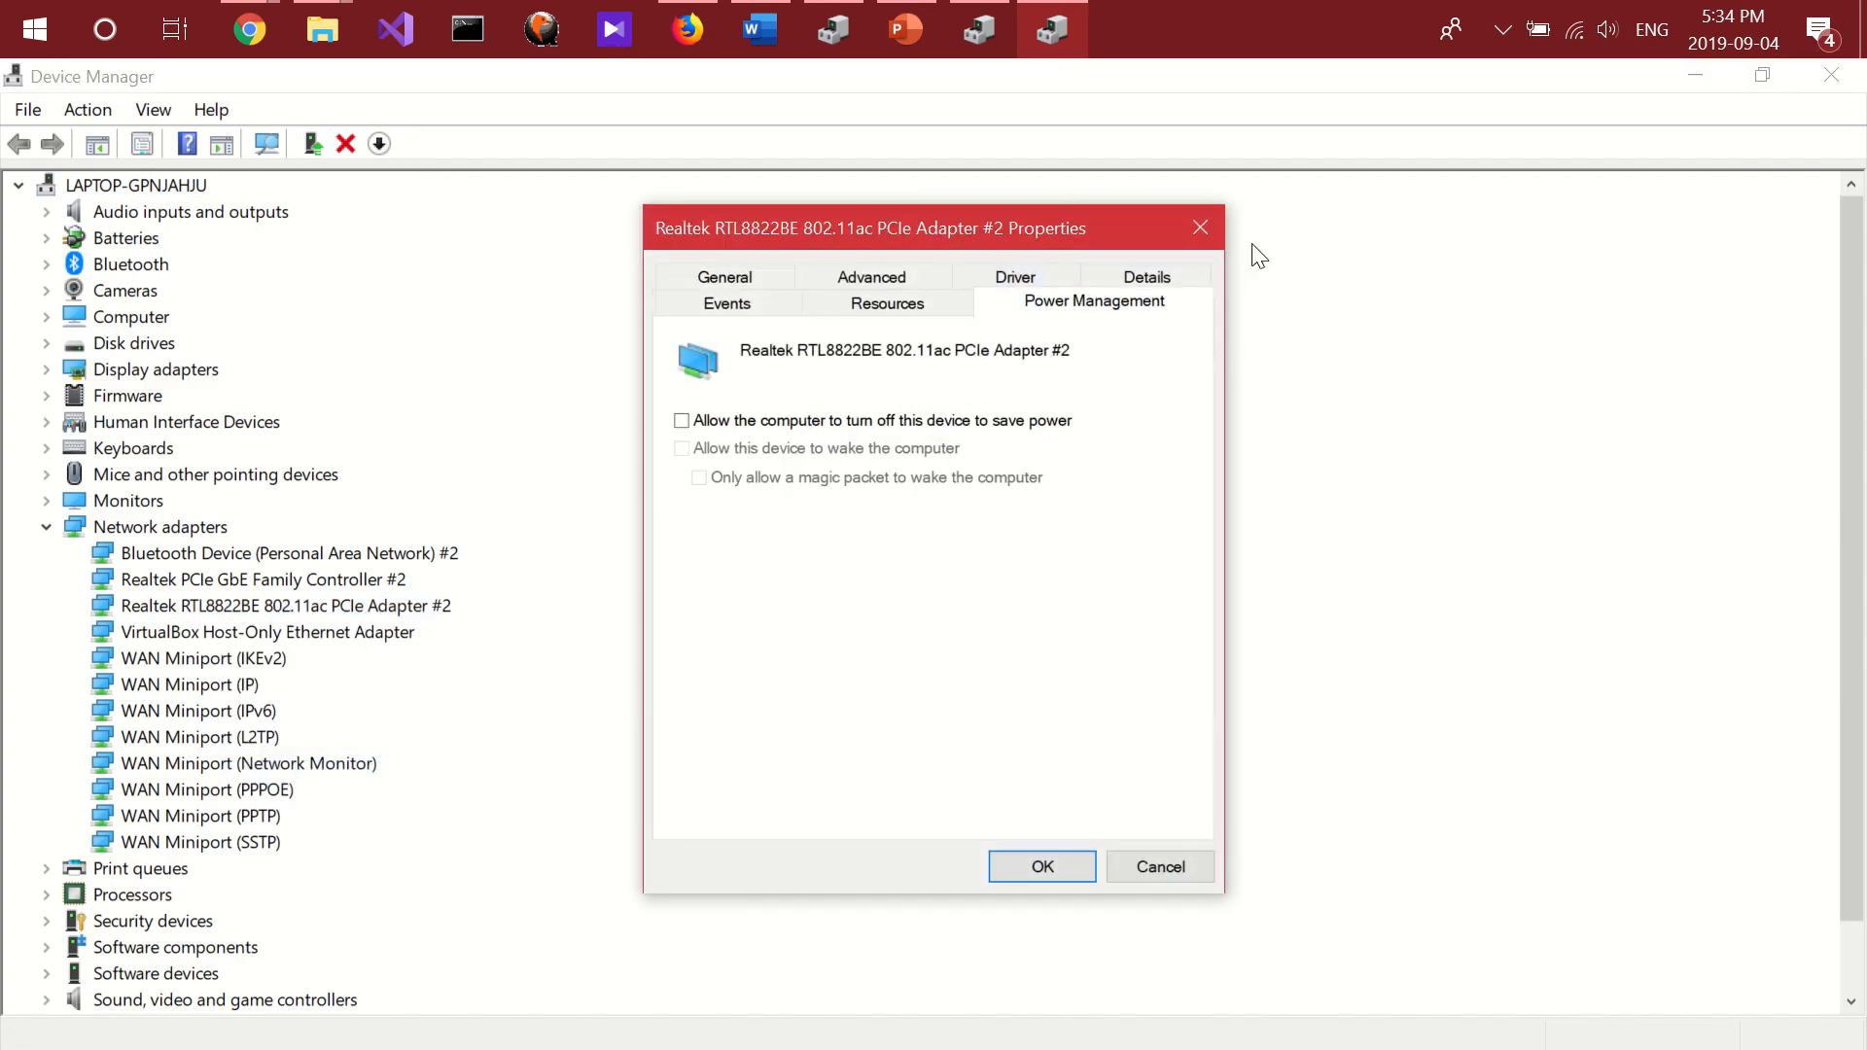